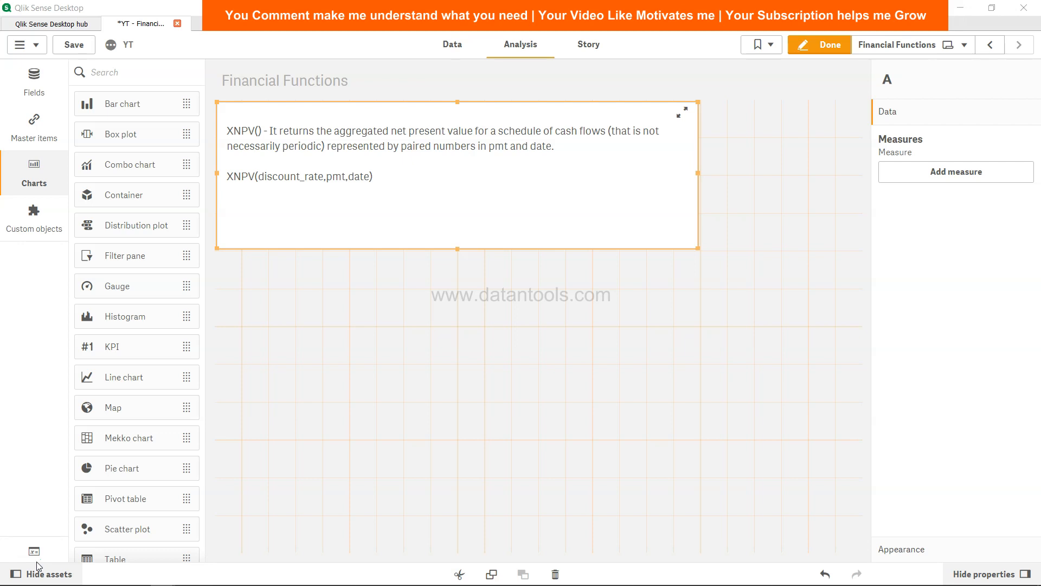
mouse_move(349, 510)
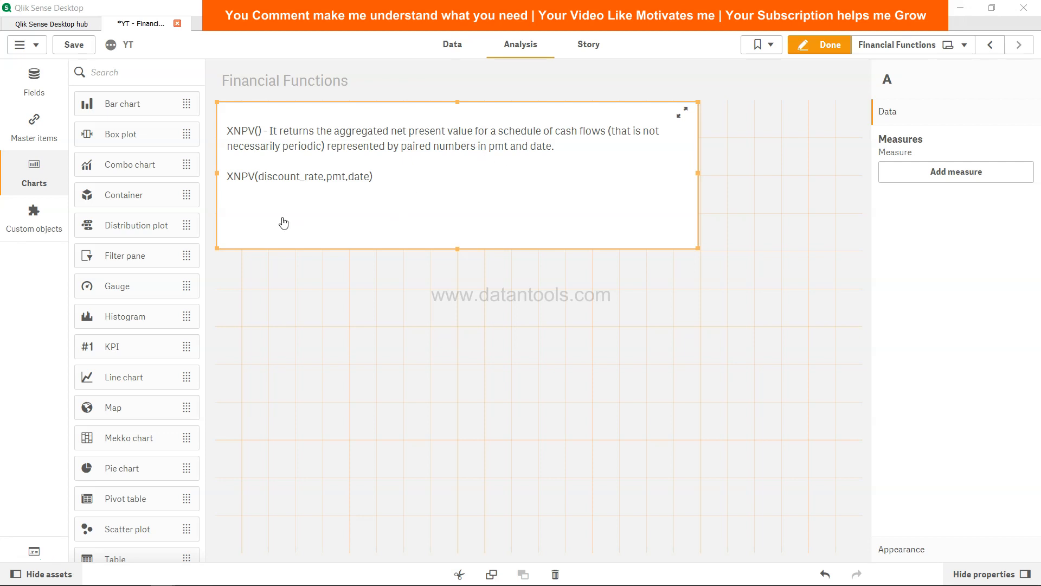
mouse_move(243, 186)
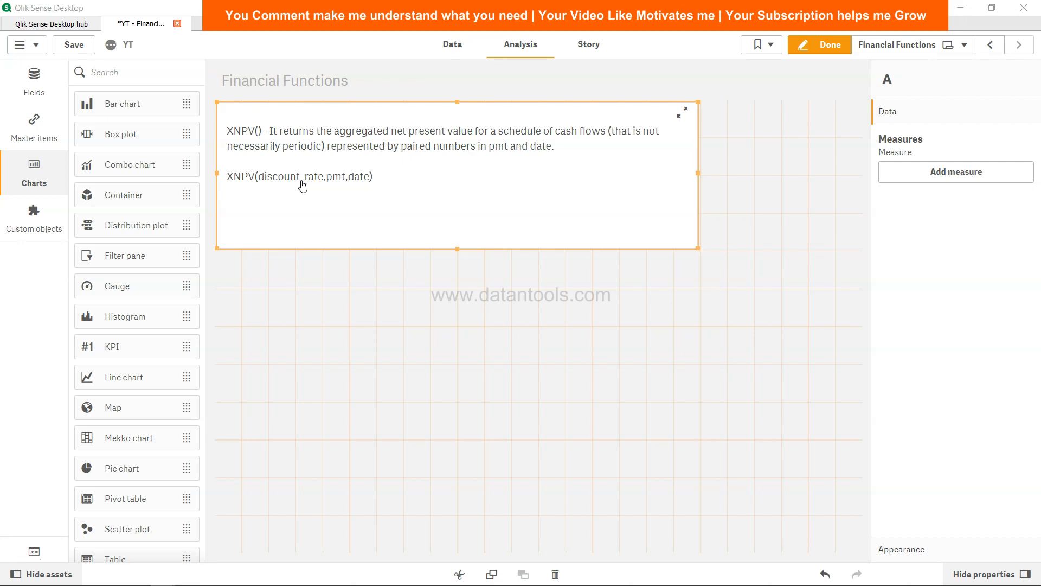
mouse_move(338, 187)
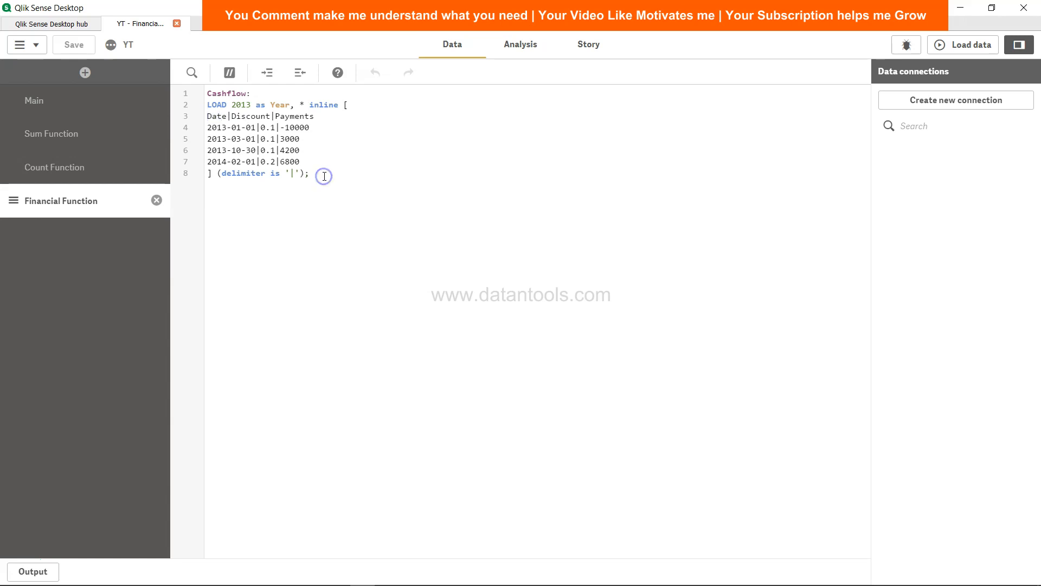
- Write an xnpv load from Cashflow computing XNPV at rate 0.2 as XNPV_2013, grouped by Year
key(enter)
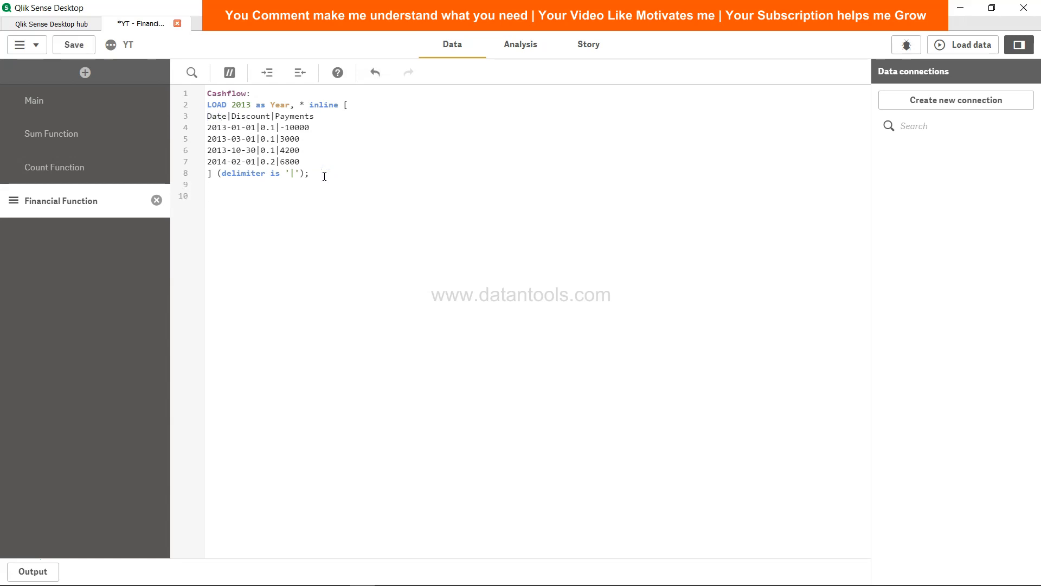
click(209, 195)
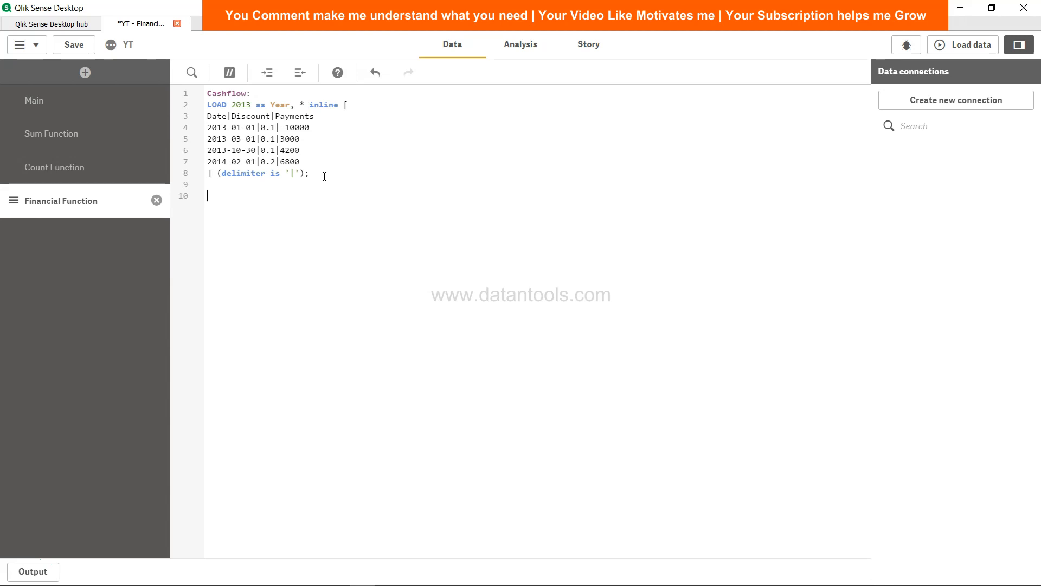
mouse_move(314, 189)
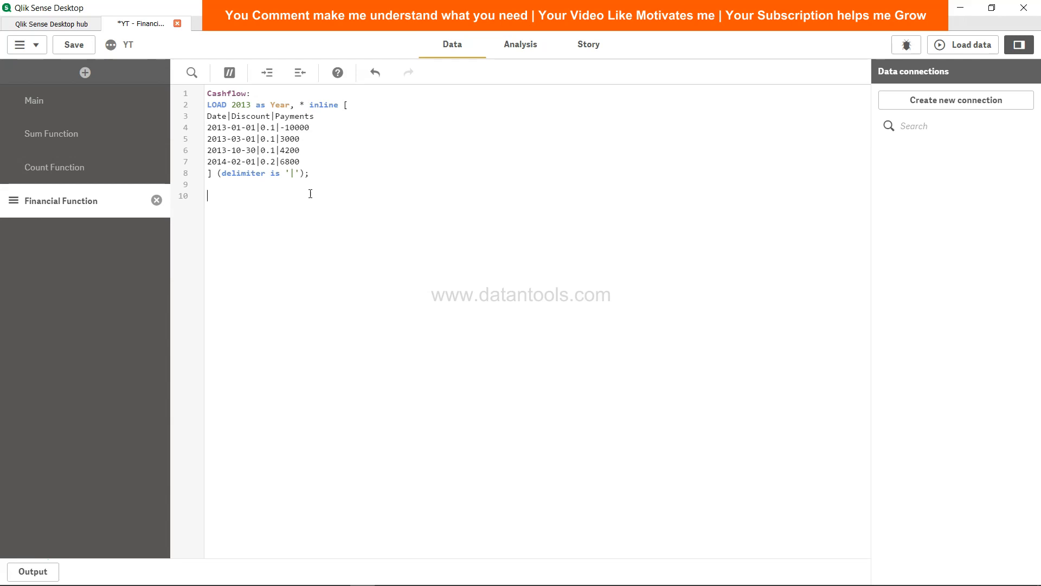
text(Cash)
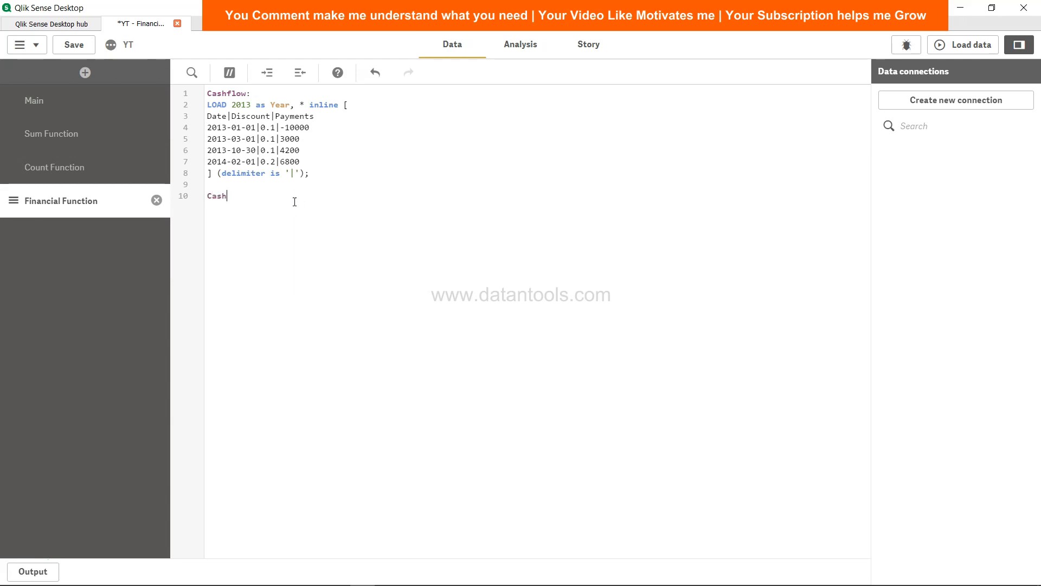
text(xnp)
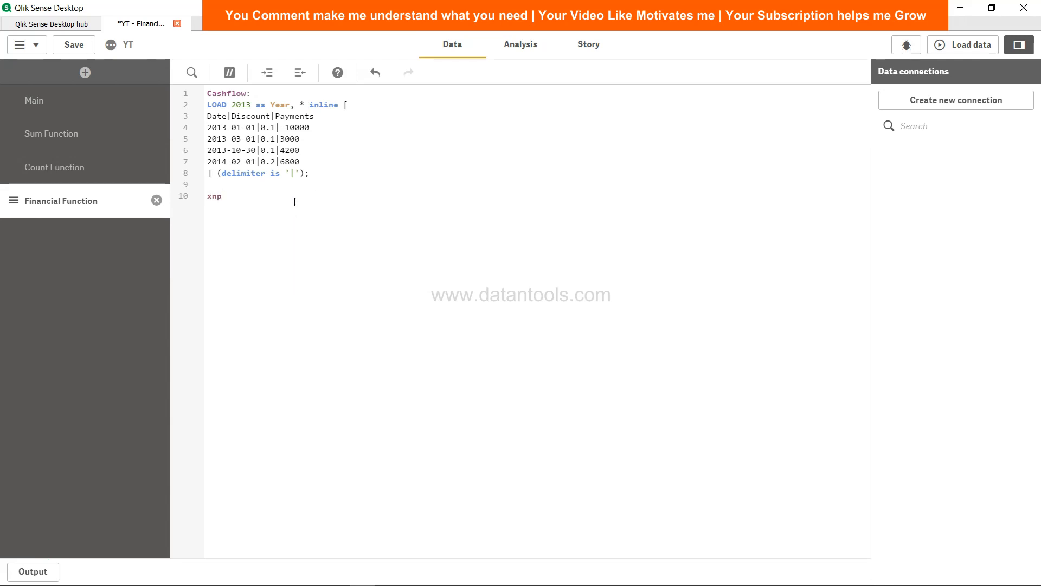
text(v:)
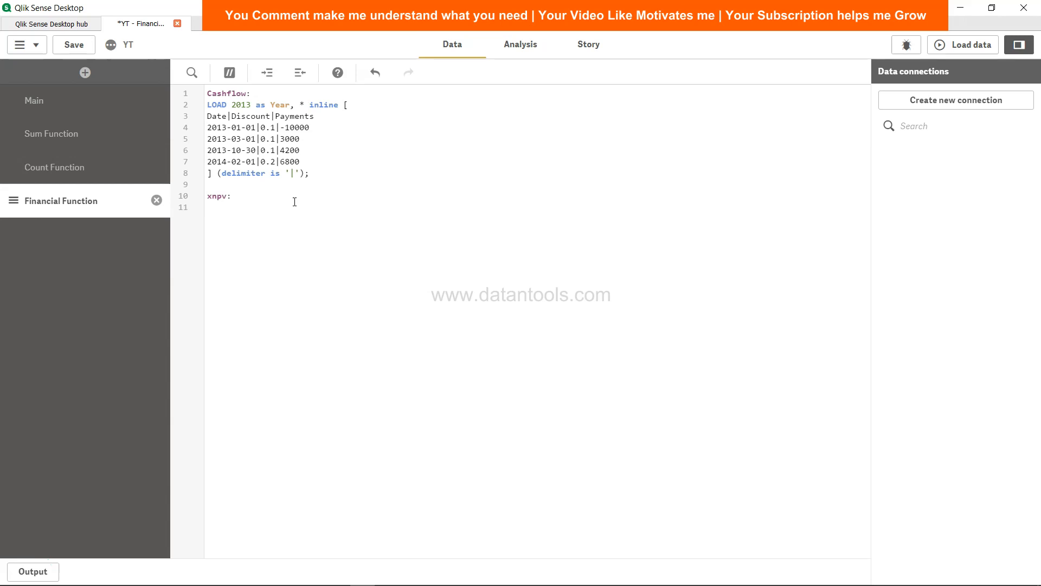
text(Load)
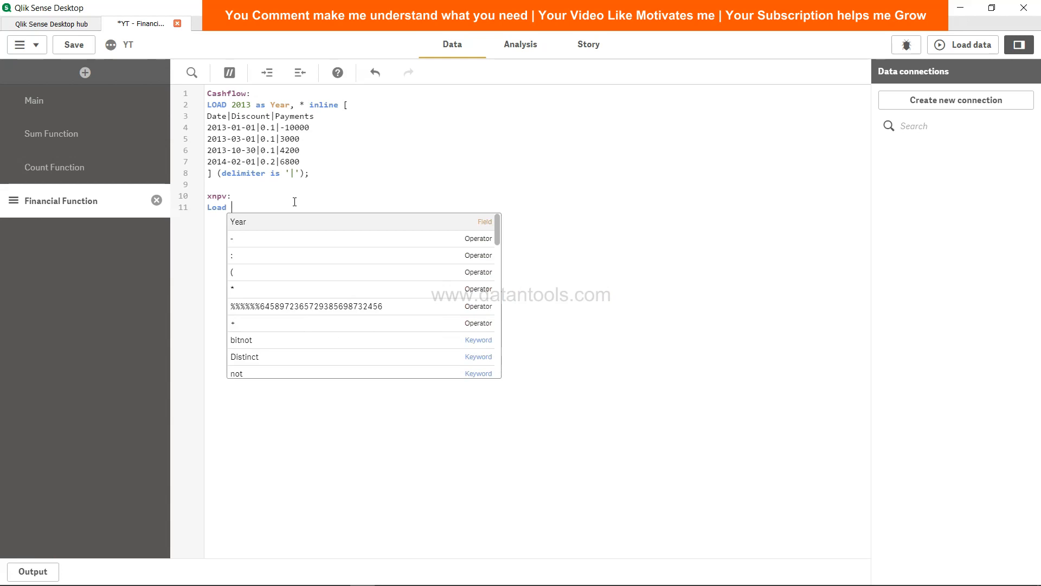
text(Year,)
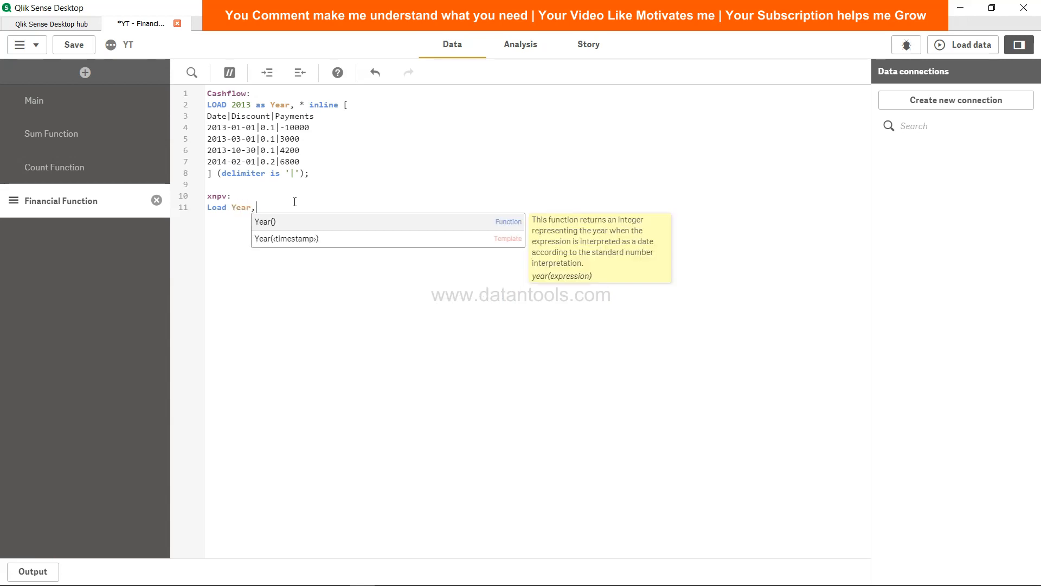
text(XNPV(.)
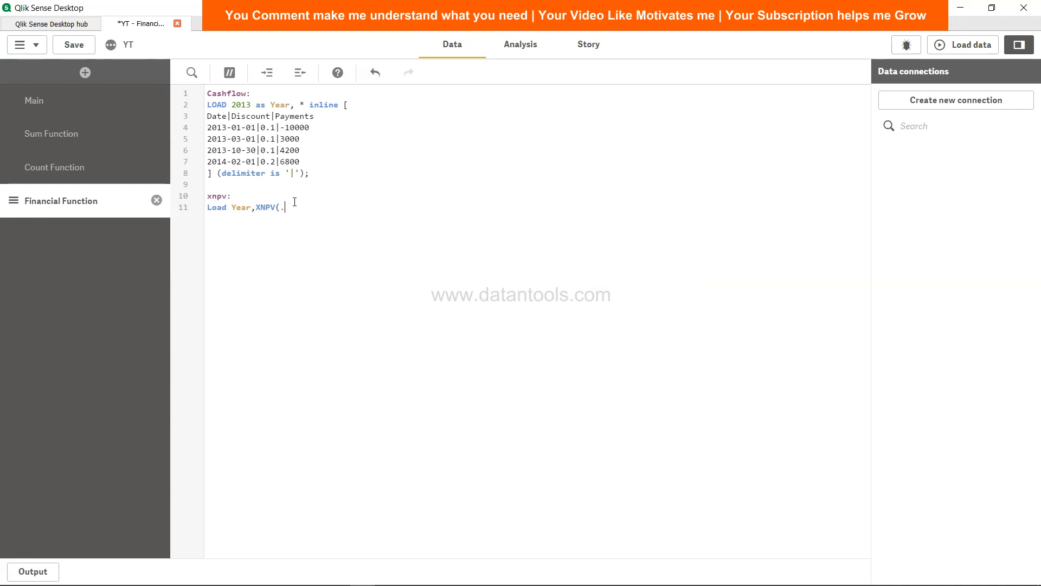
text(2,)
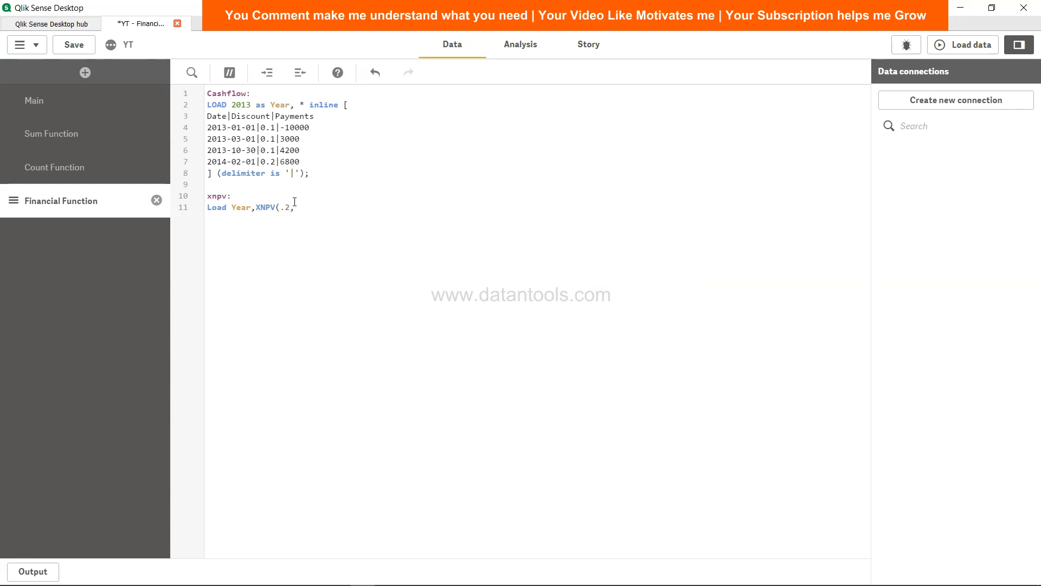
text(P)
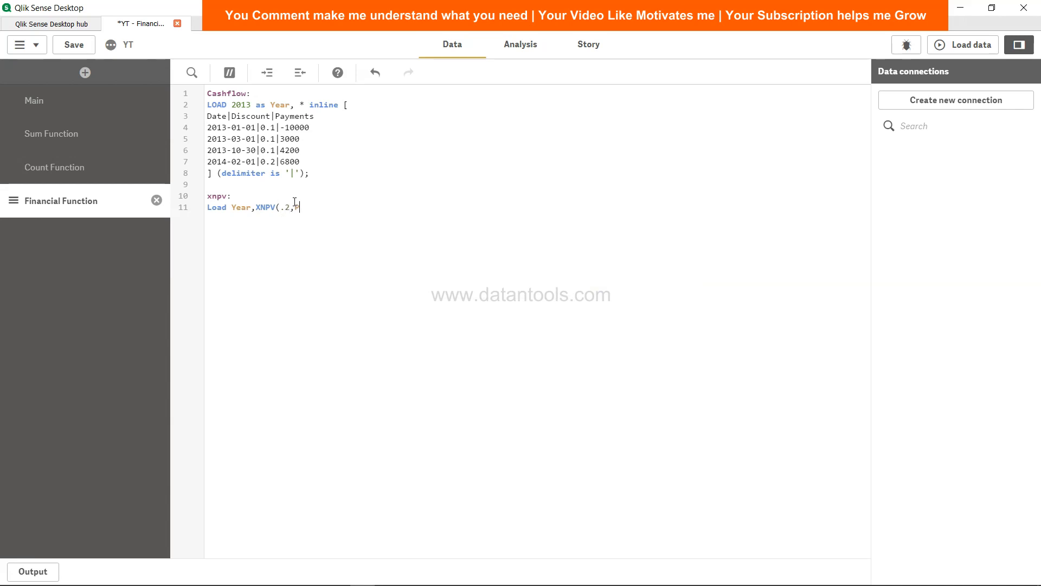
text(ay)
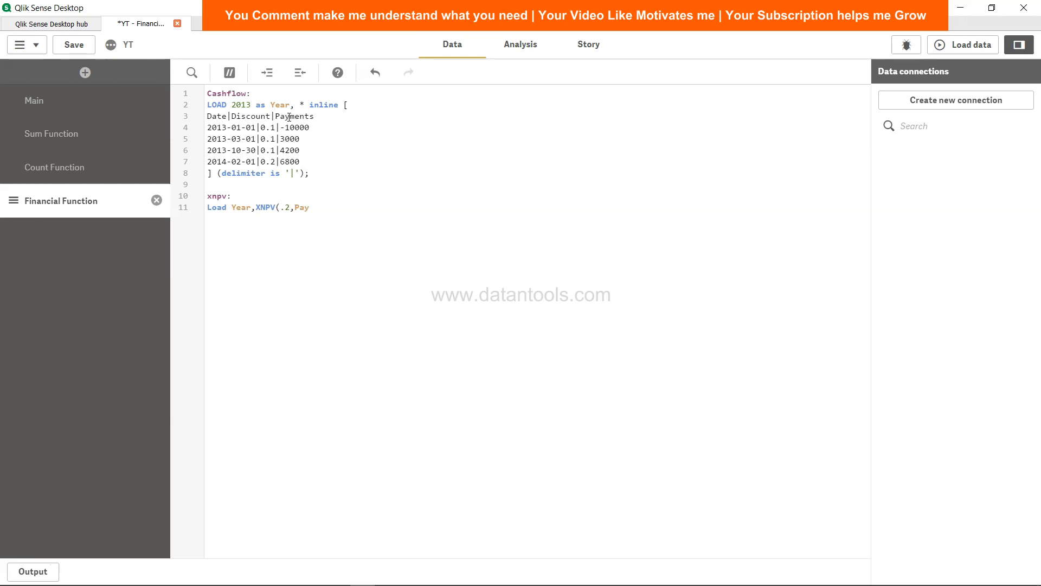
text(ments,Date))
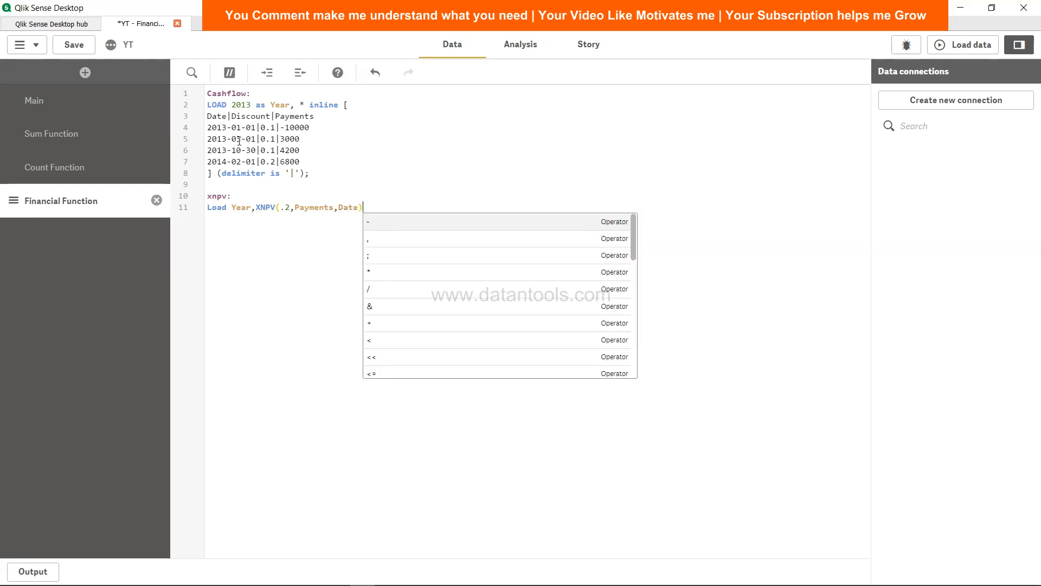
text(as)
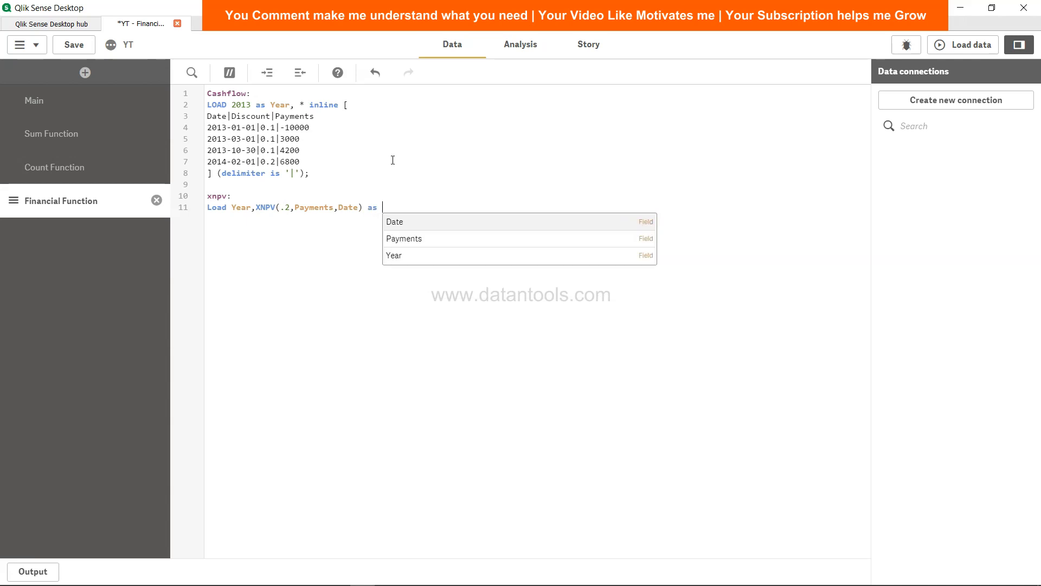
text(XNPV)
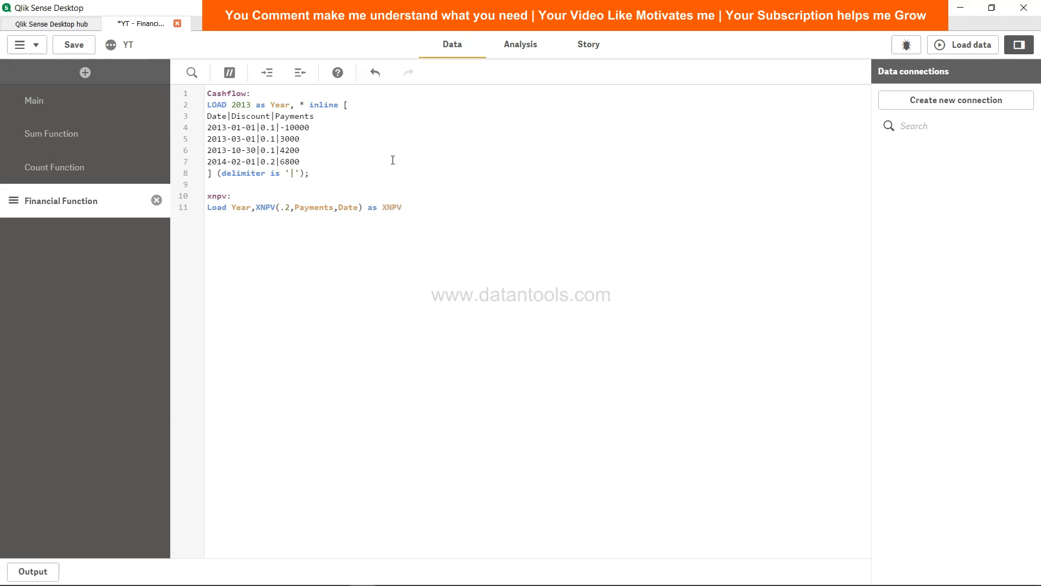
text(_2013 Resident)
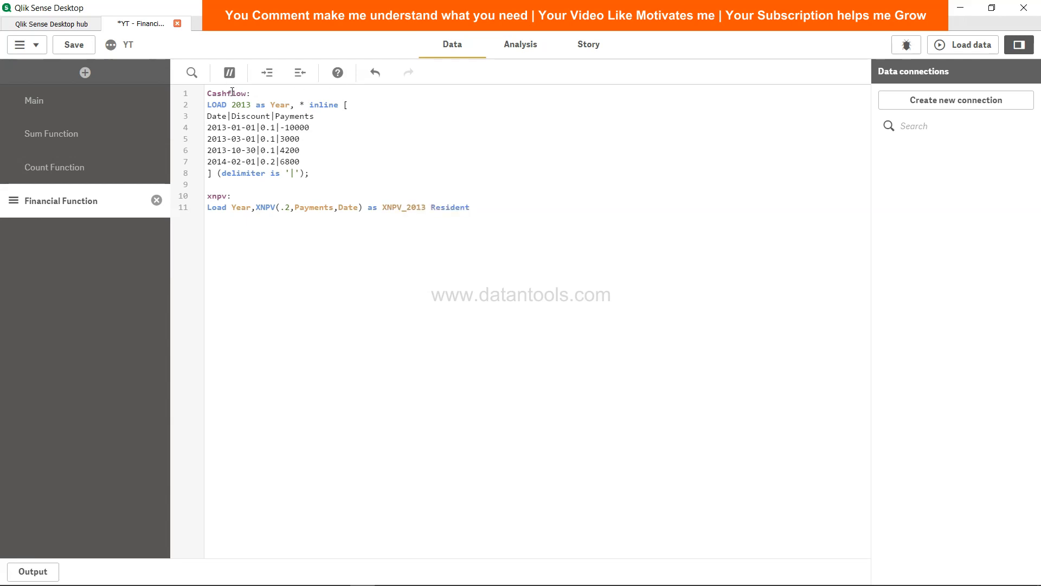
text(Cashflow)
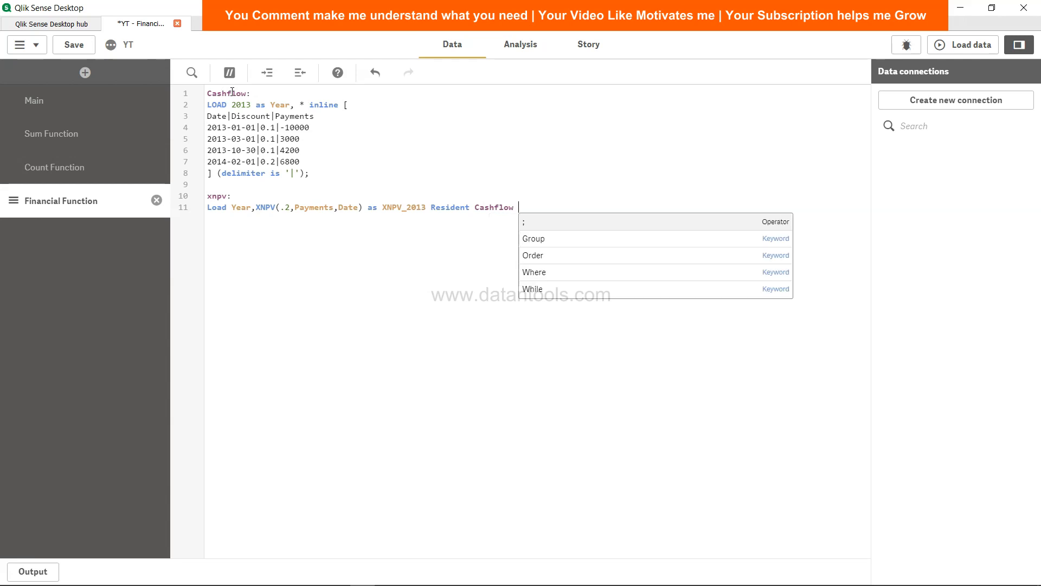
text(Group By Year;)
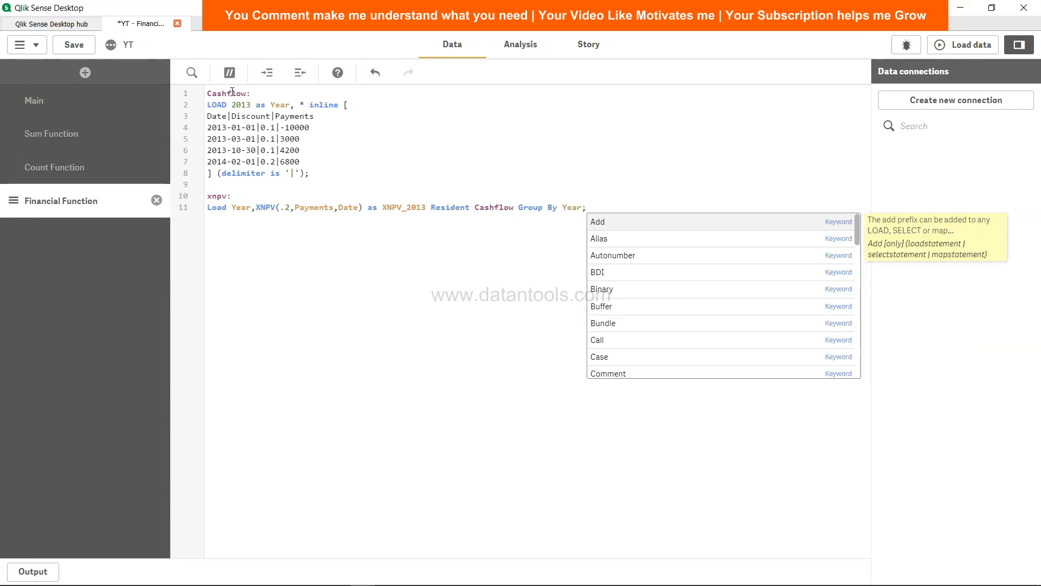
click(275, 207)
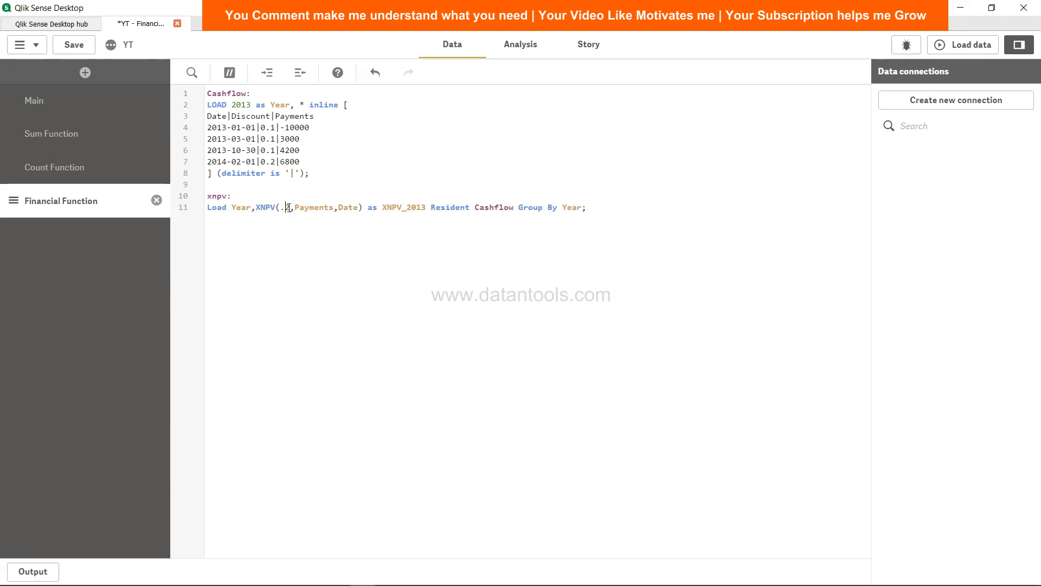
mouse_move(395, 220)
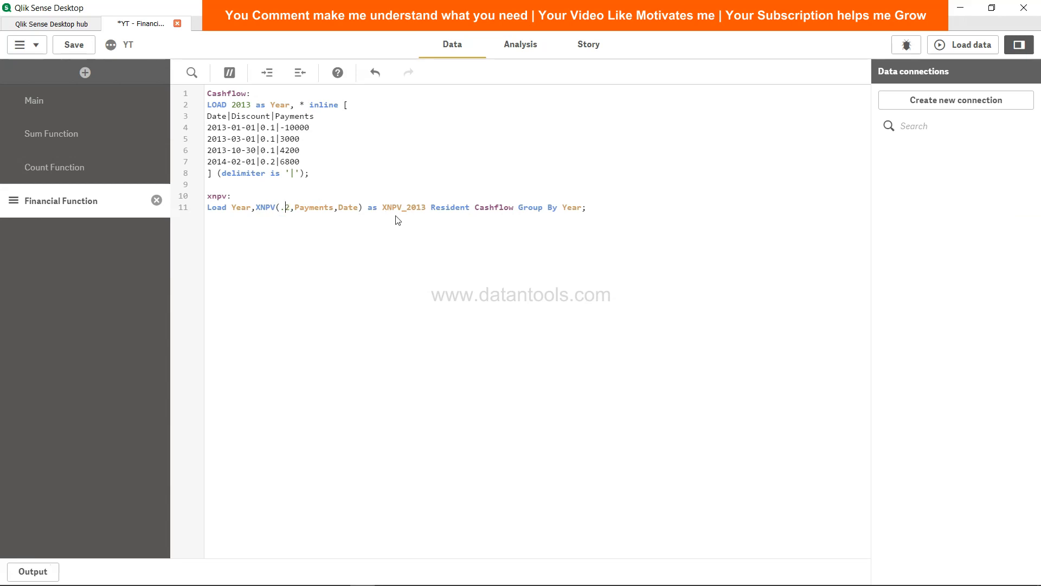
double_click(402, 207)
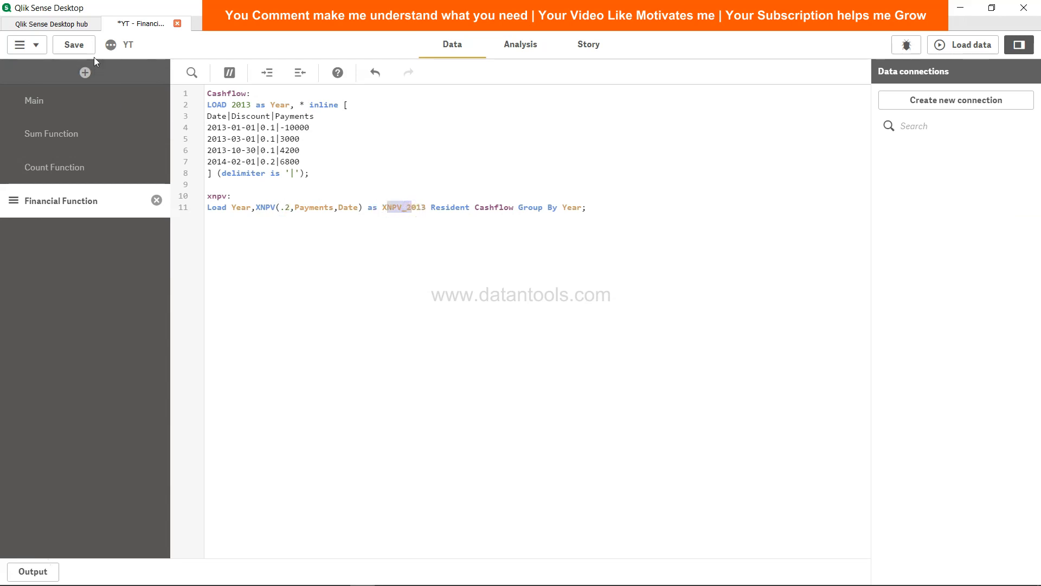
- Save the load script, reload the data, and dismiss the finished load report
click(73, 45)
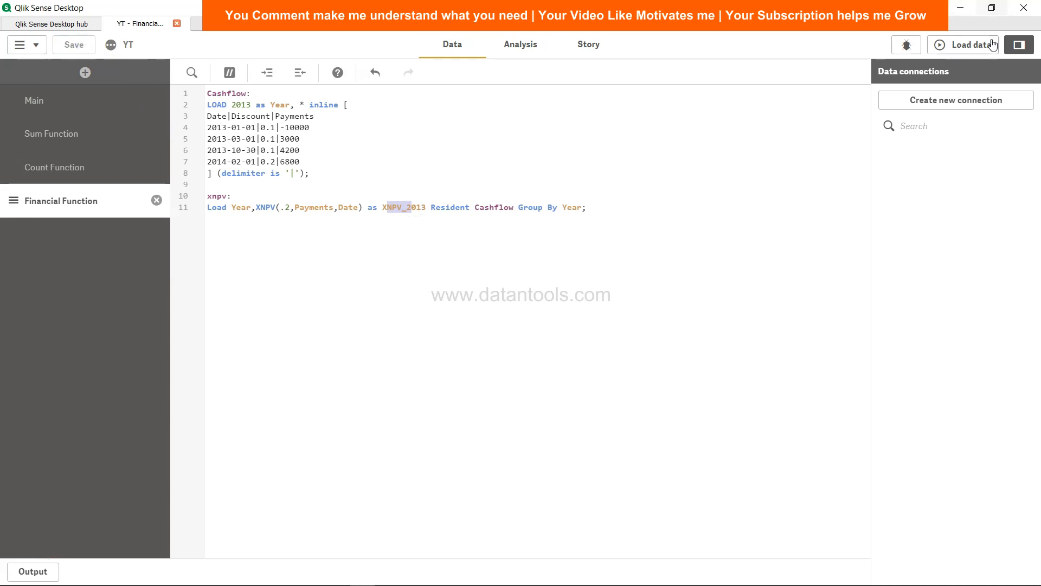
click(963, 44)
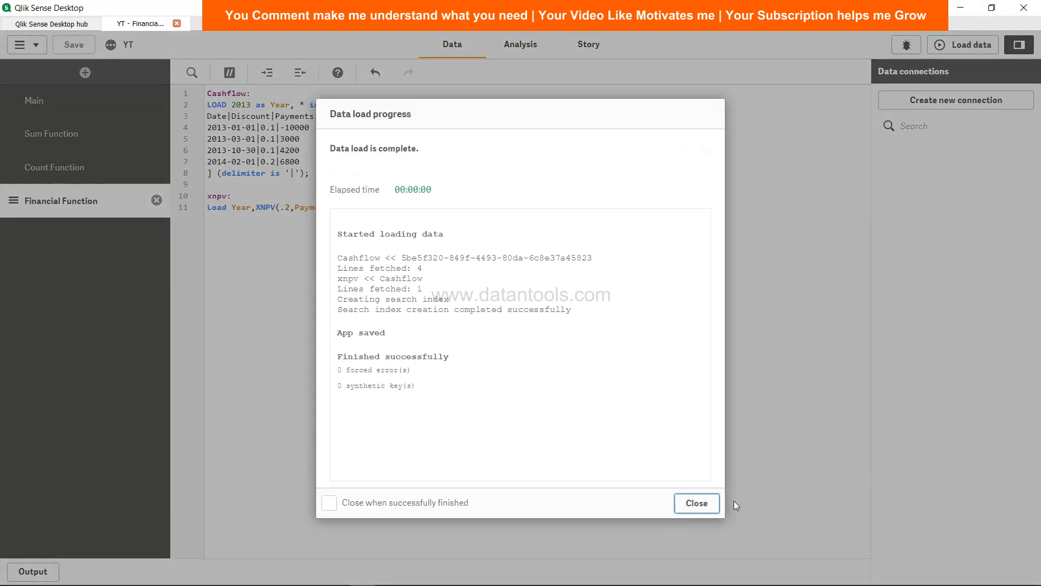
click(696, 503)
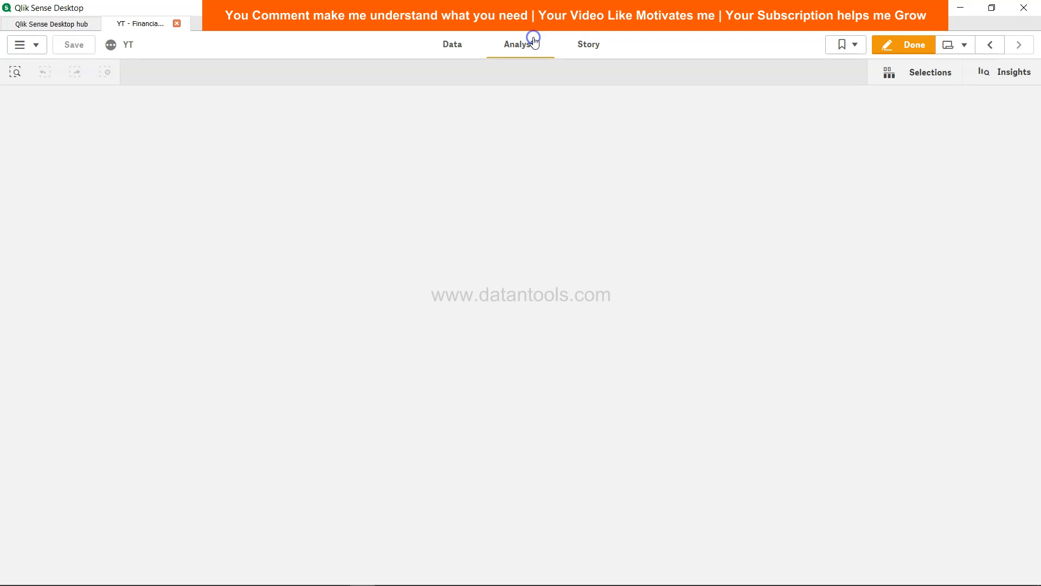
- Build a table with Year and XNPV_2013 columns on Financial Functions and enlarge it
click(521, 45)
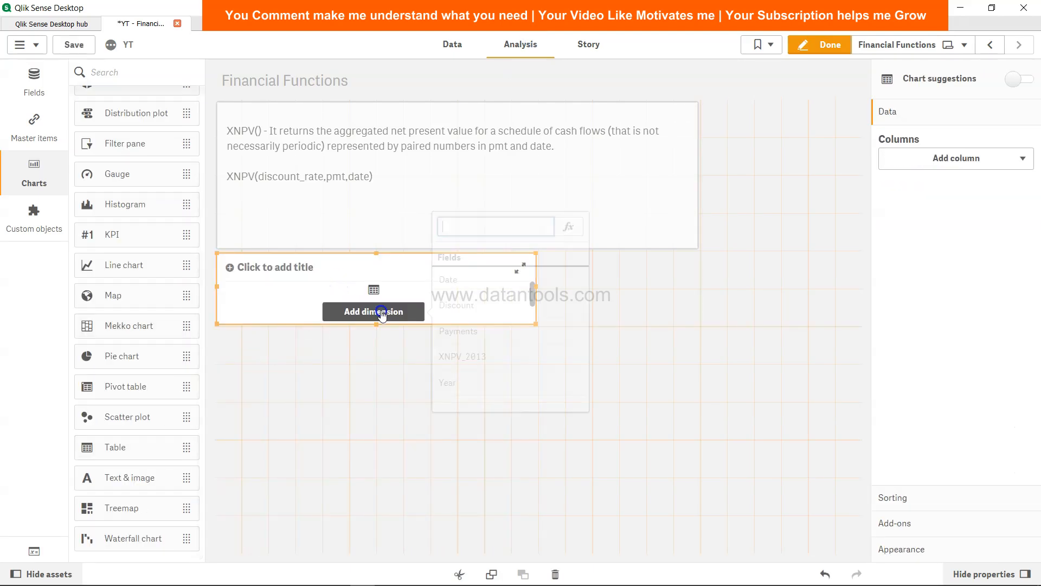
click(447, 381)
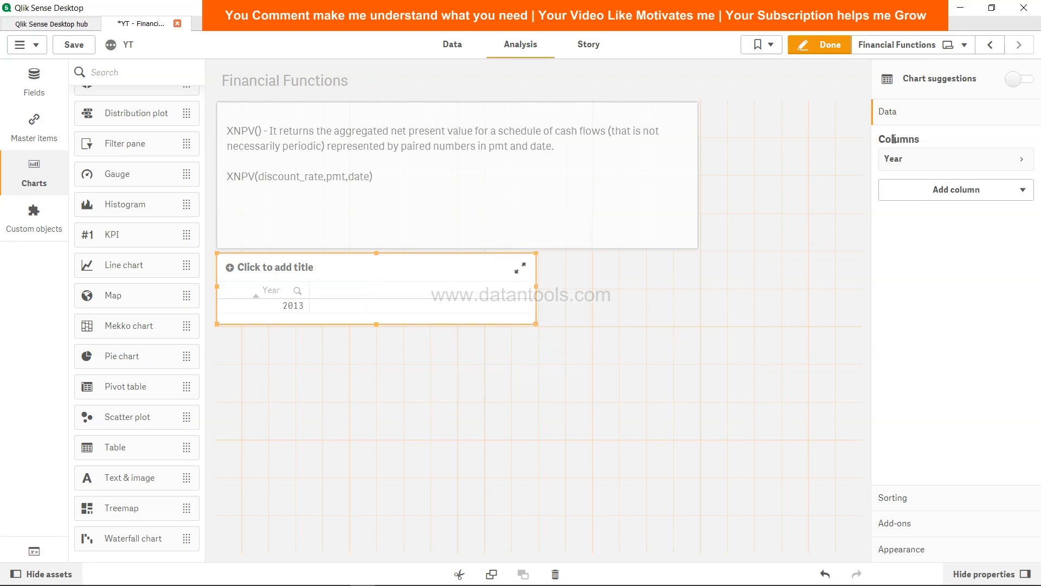
click(955, 189)
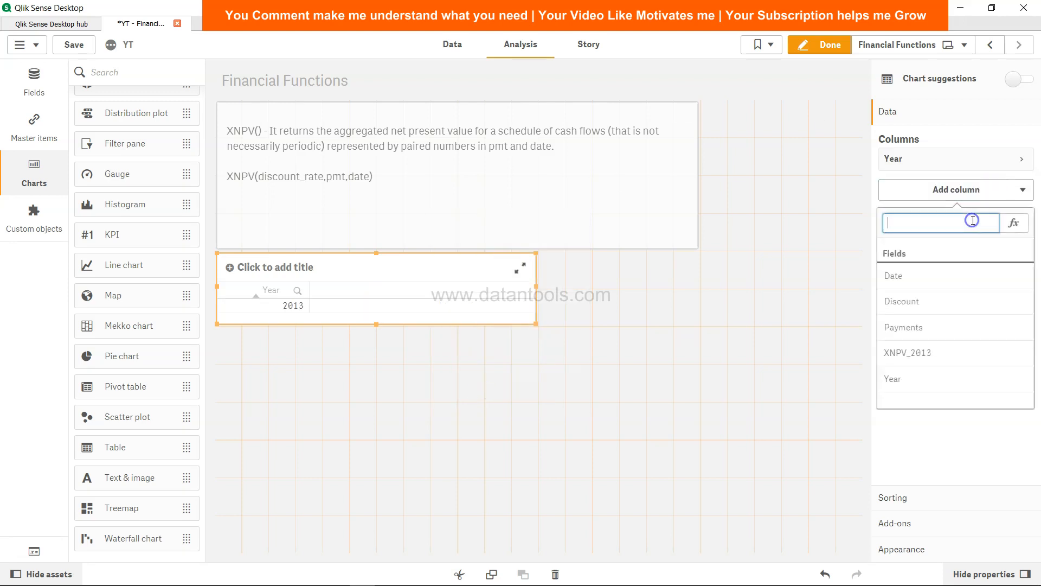
click(908, 352)
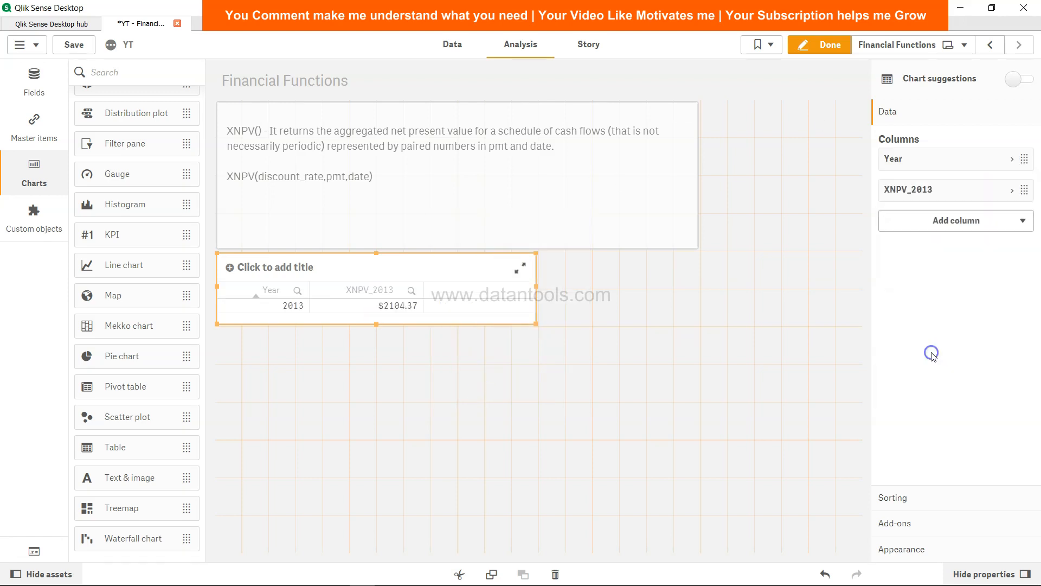
mouse_move(461, 349)
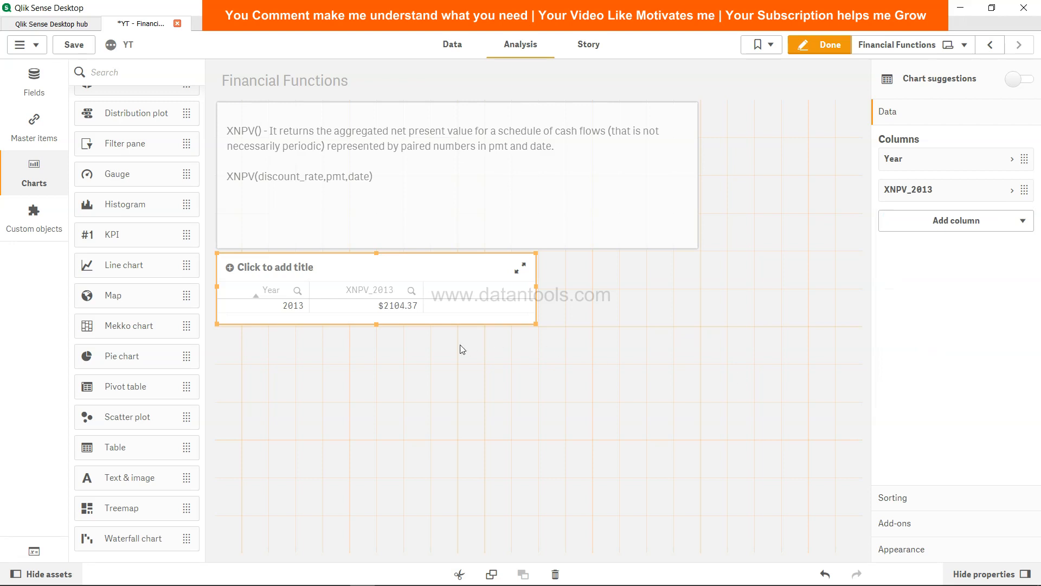
mouse_move(407, 313)
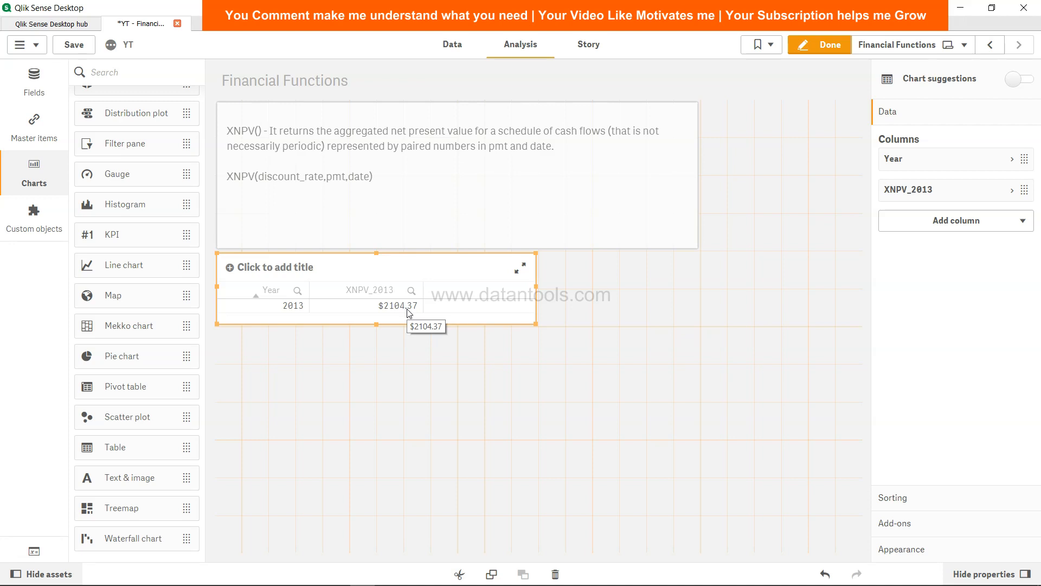
mouse_move(437, 322)
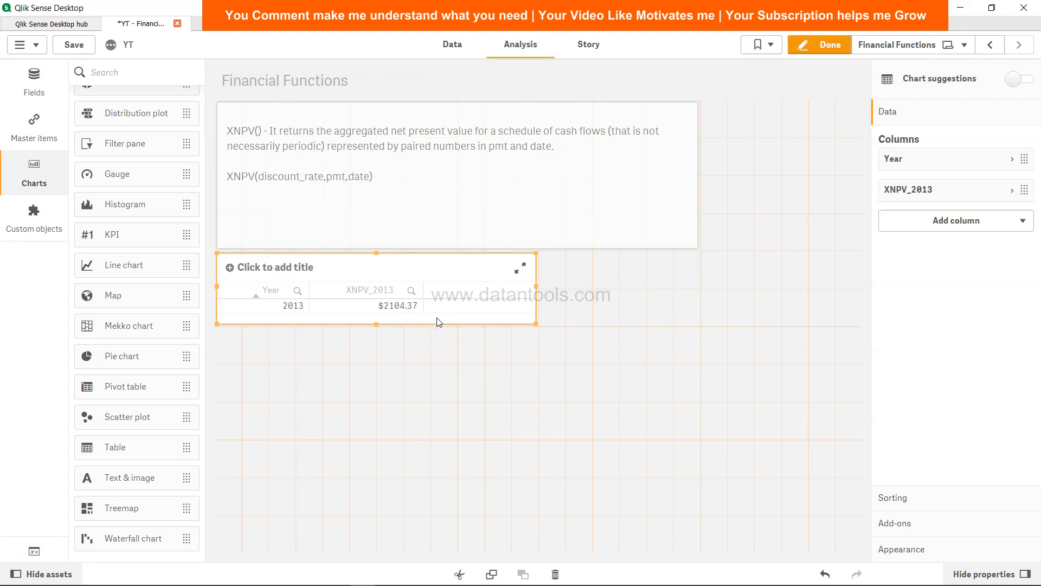
mouse_move(535, 325)
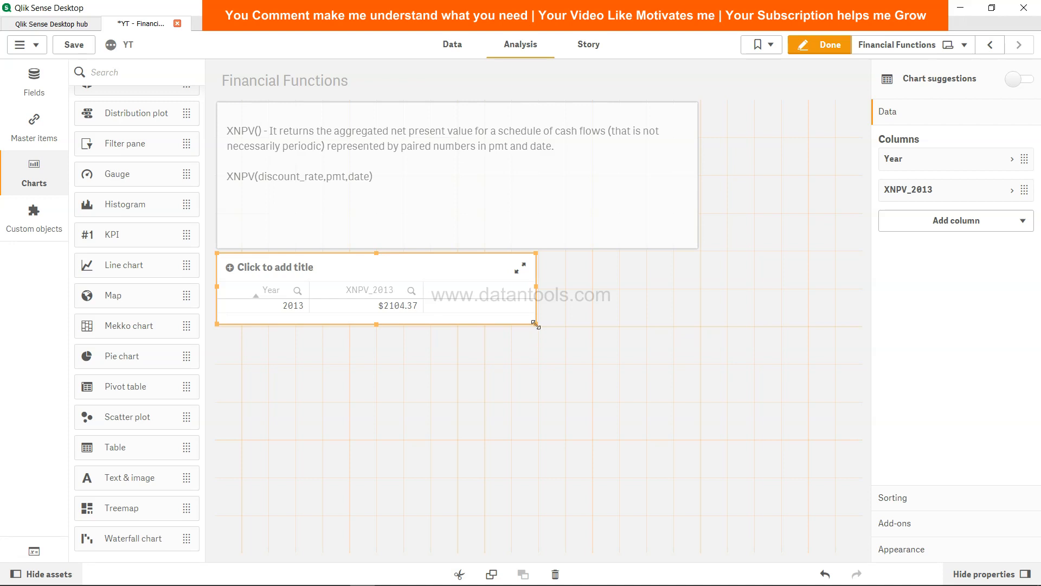
drag(536, 325, 555, 349)
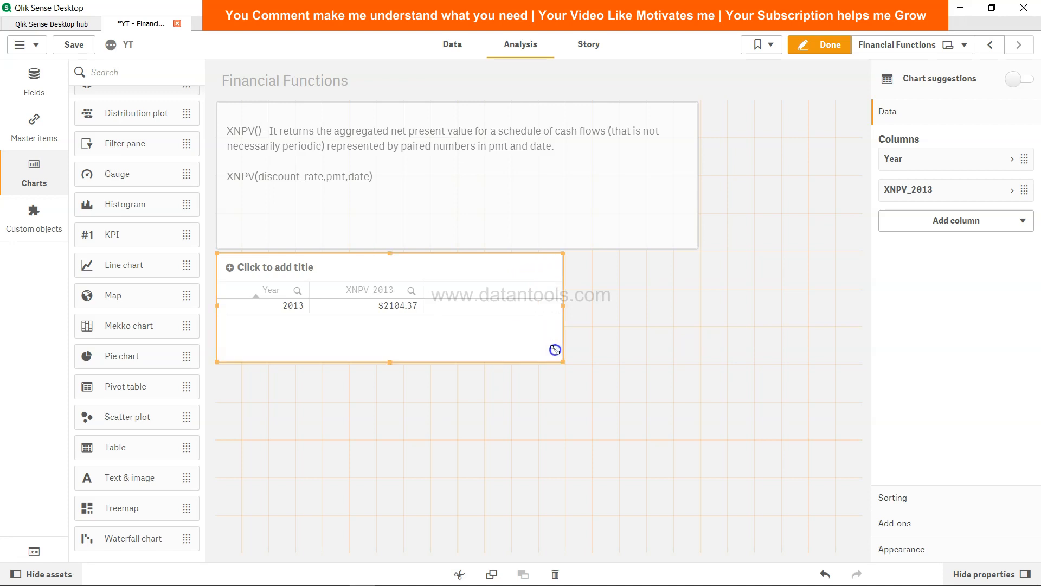
mouse_move(631, 347)
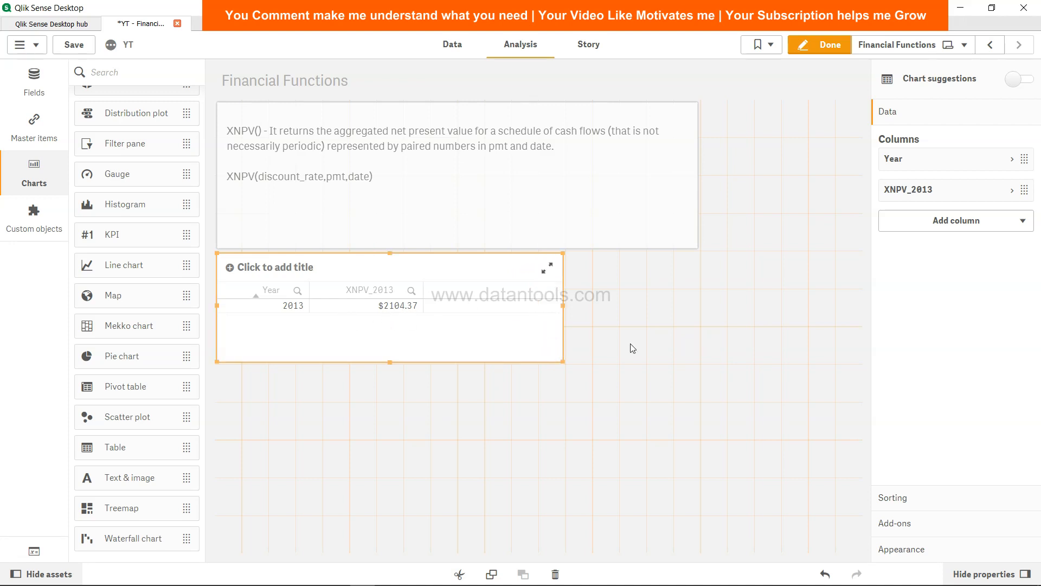
click(955, 221)
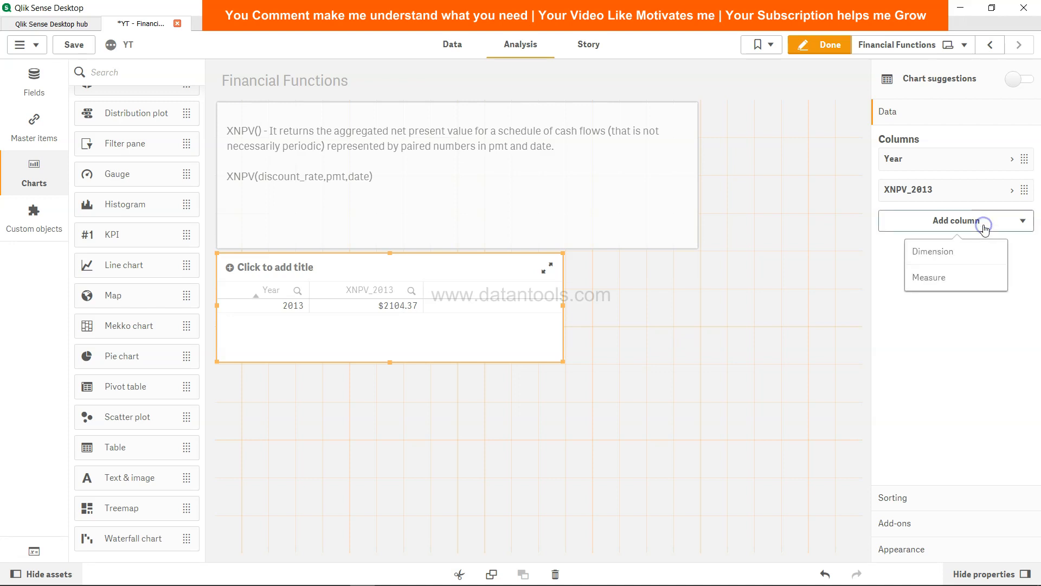
mouse_move(955, 277)
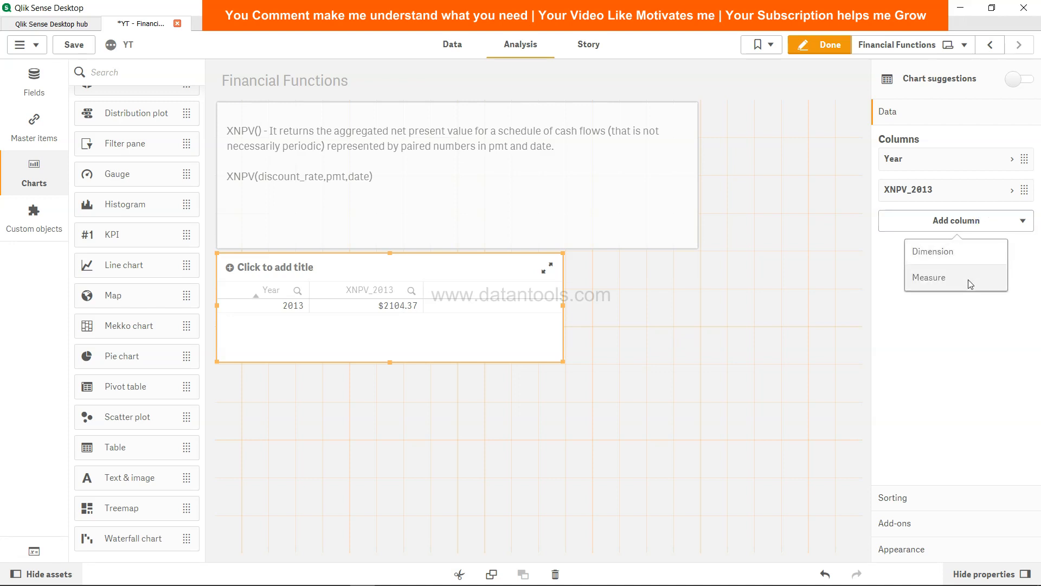
- Add a measure column with the expression Xnpv(.2,Payments,Date)
click(929, 277)
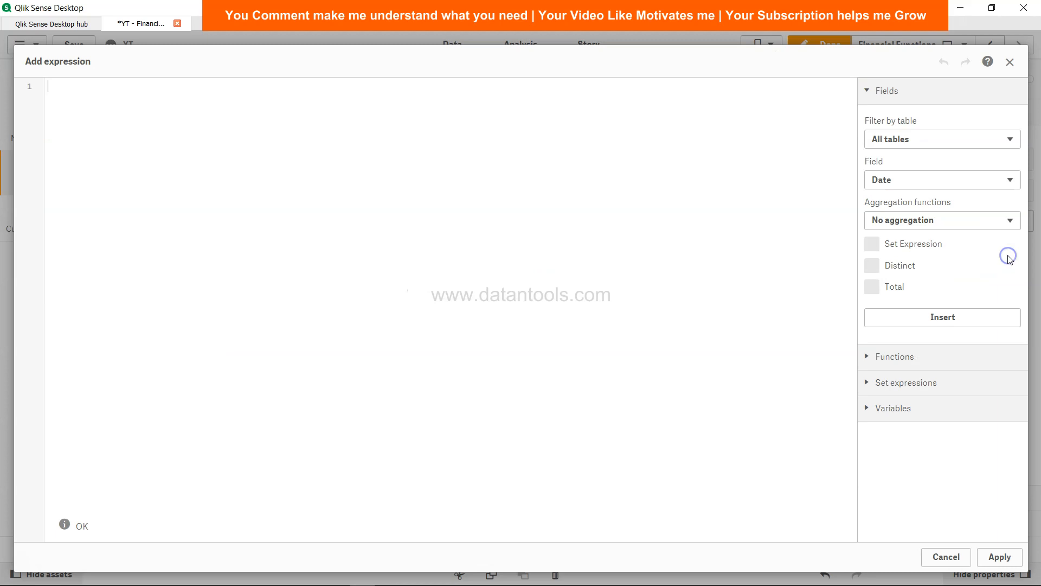
text(XP)
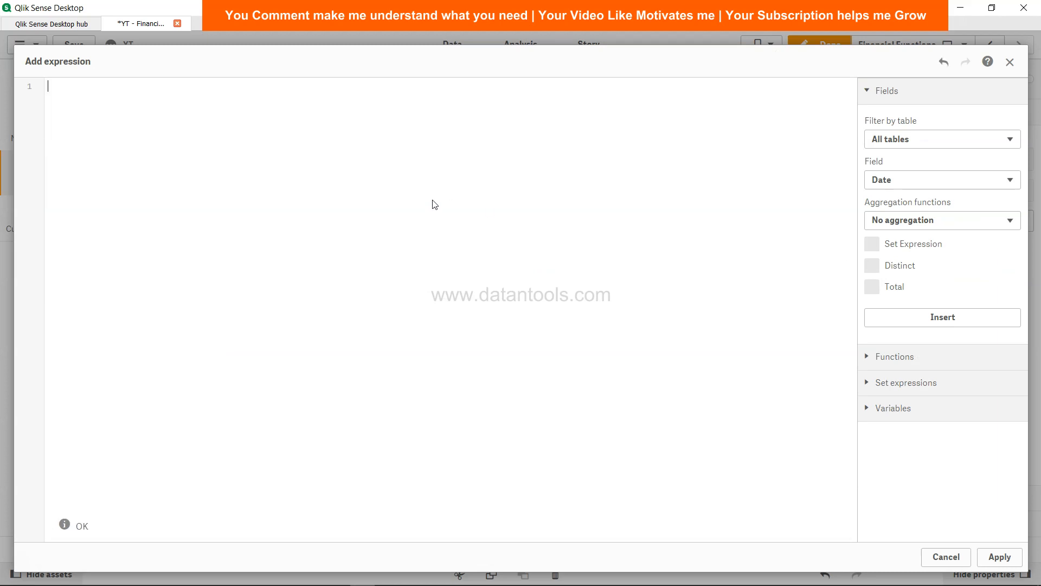
text(xn)
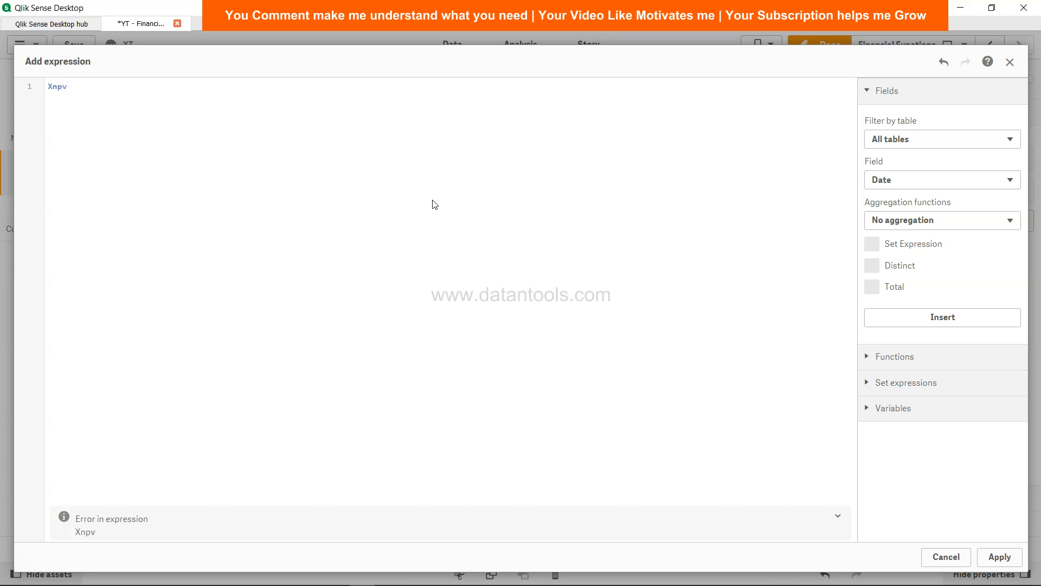
text((.2)
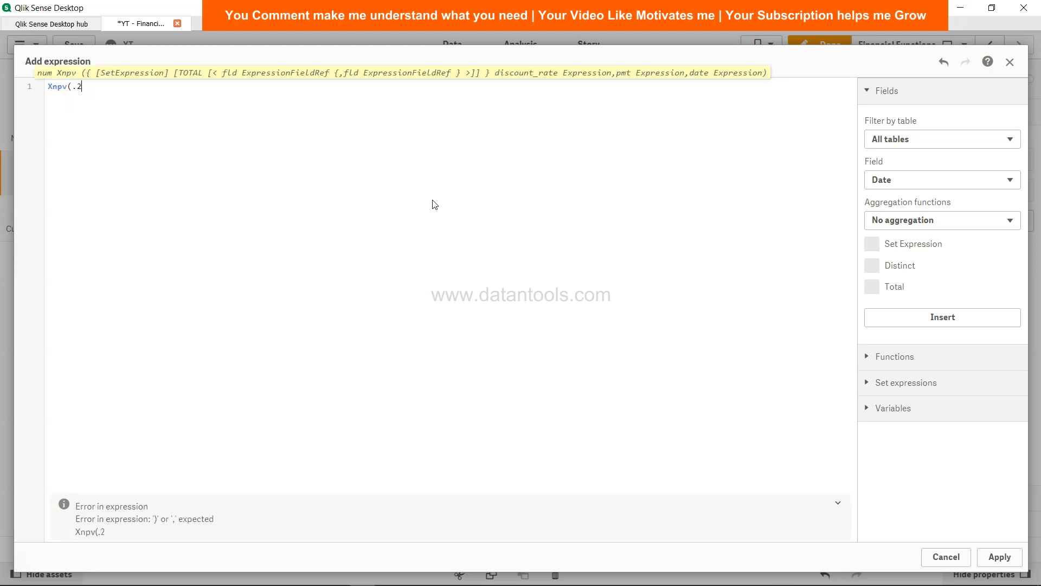
text(,)
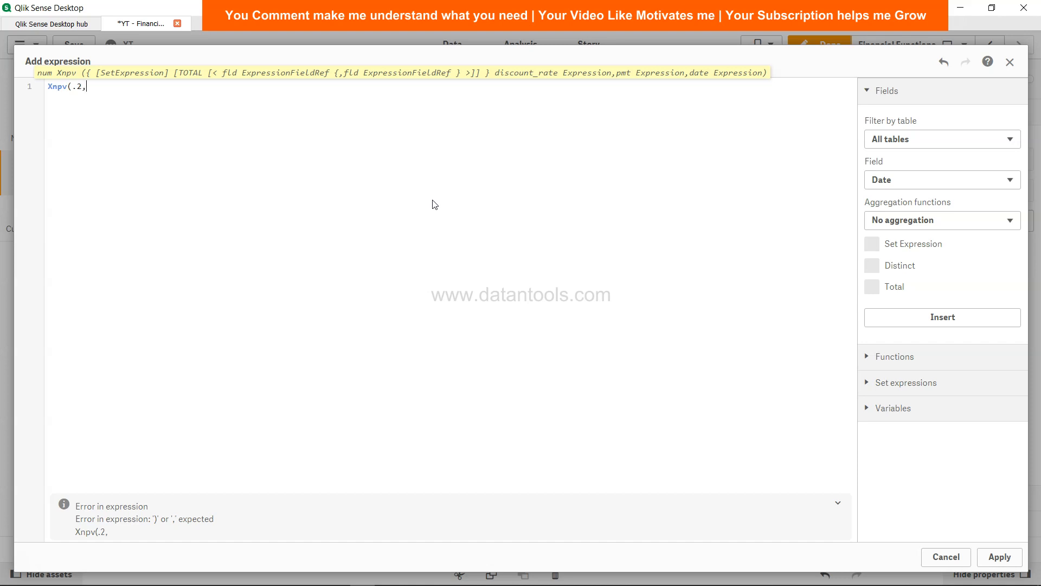
text(Payments,Date)
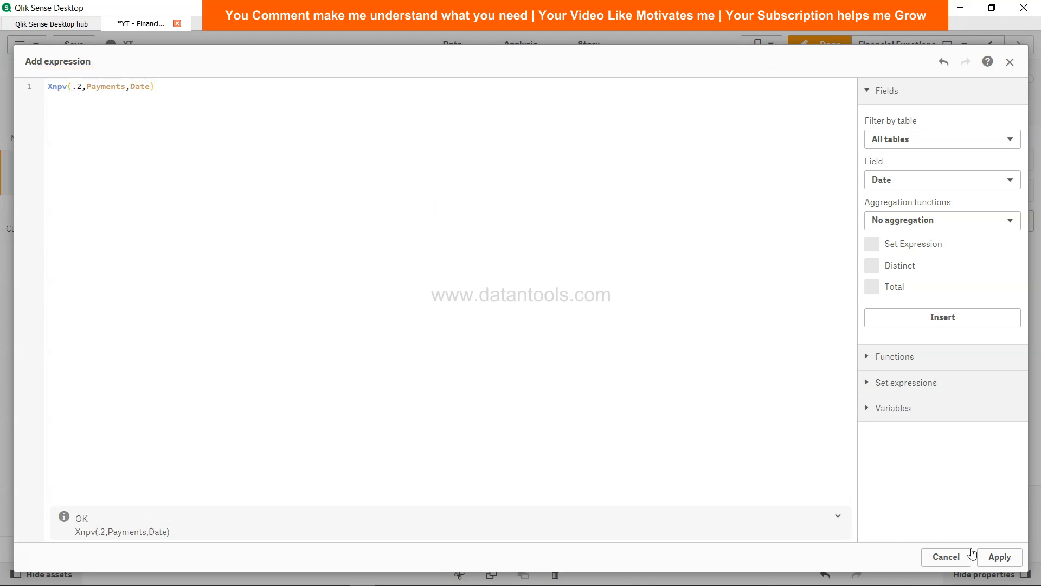
click(1000, 557)
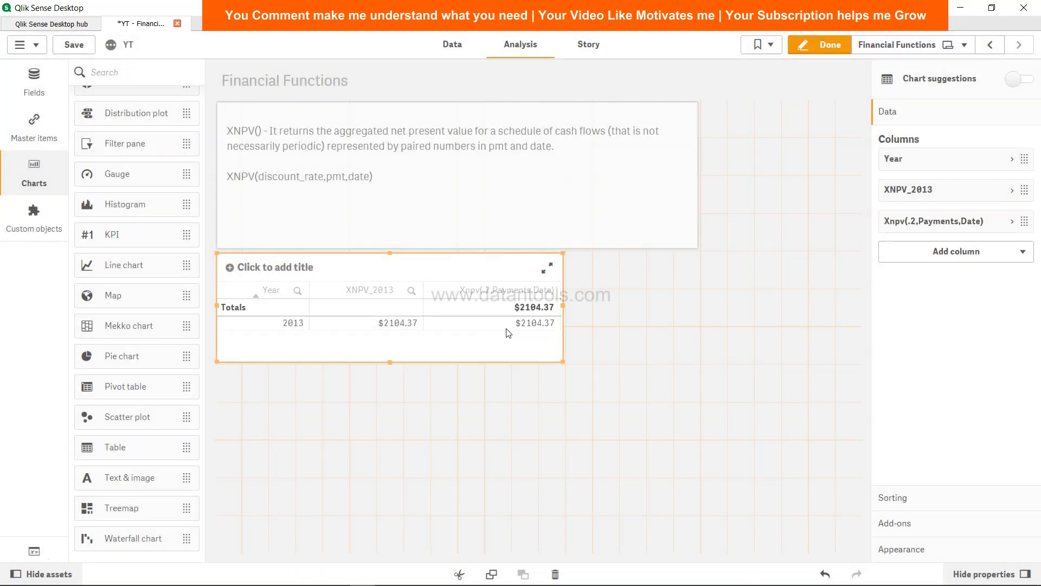
mouse_move(538, 327)
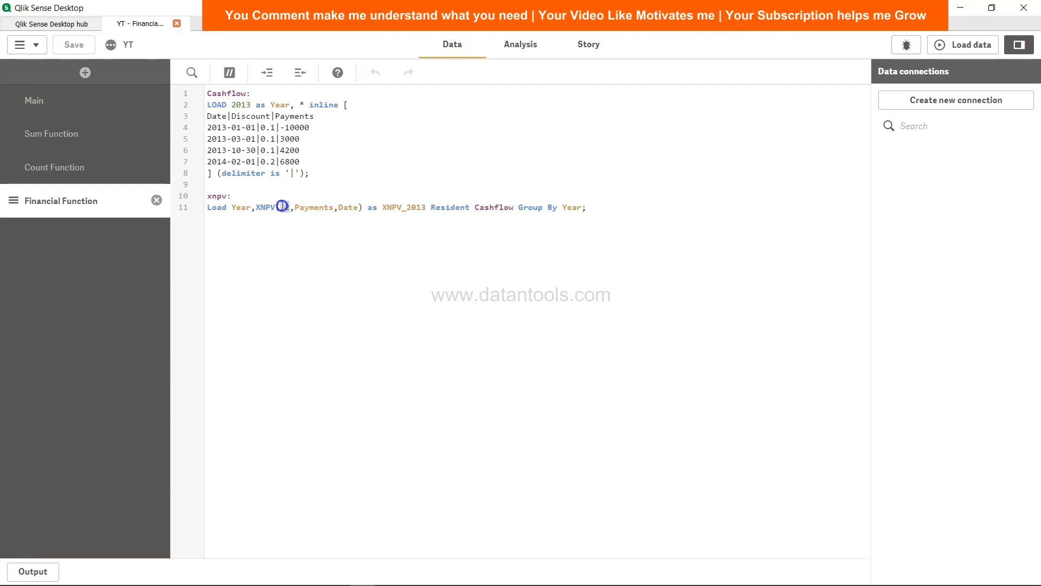
- Replace the .2 rate in the XNPV load line with Discount and save the script
text(.2)
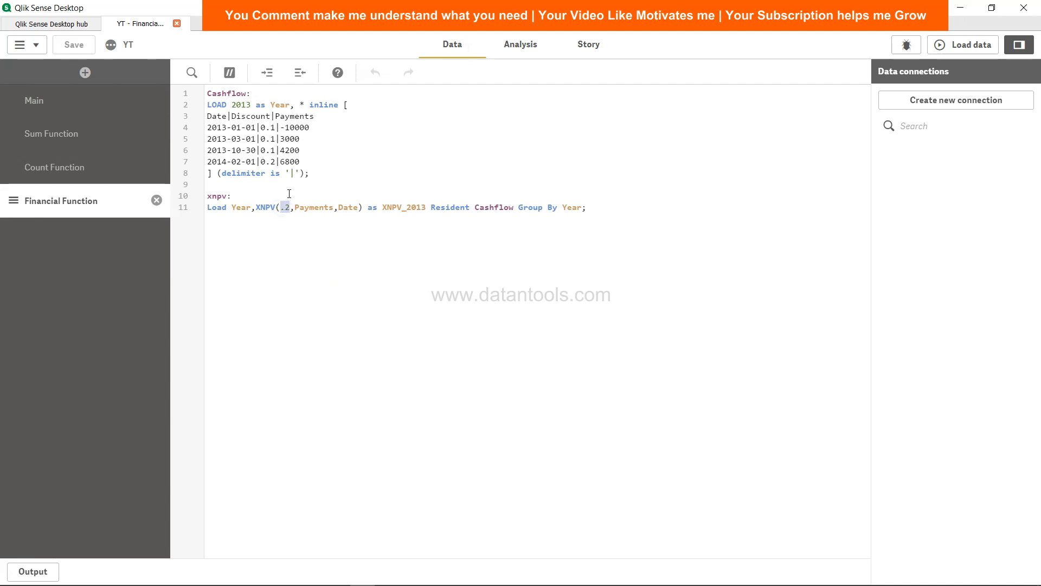
text(Doiscount)
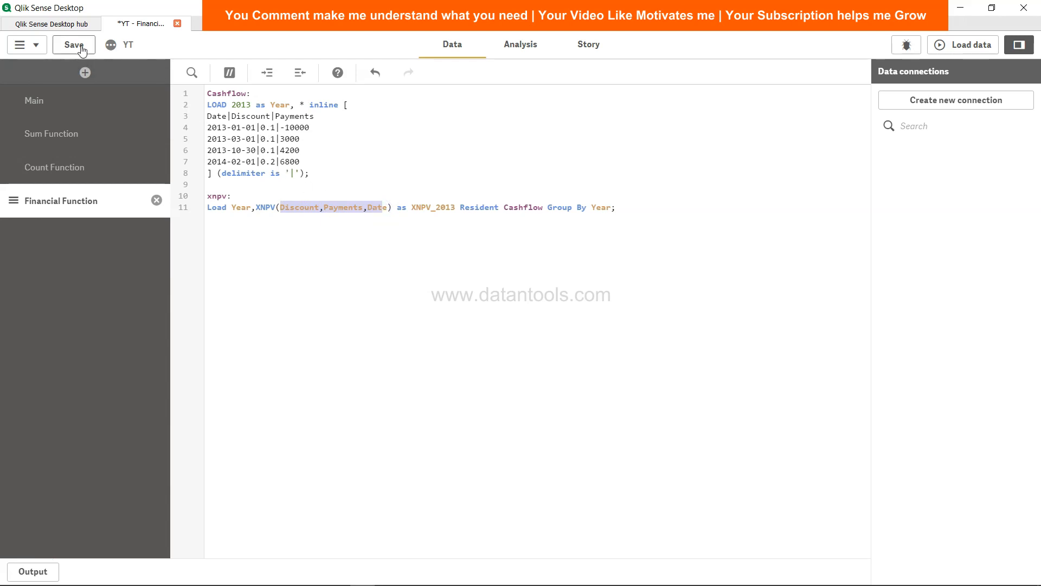
click(74, 44)
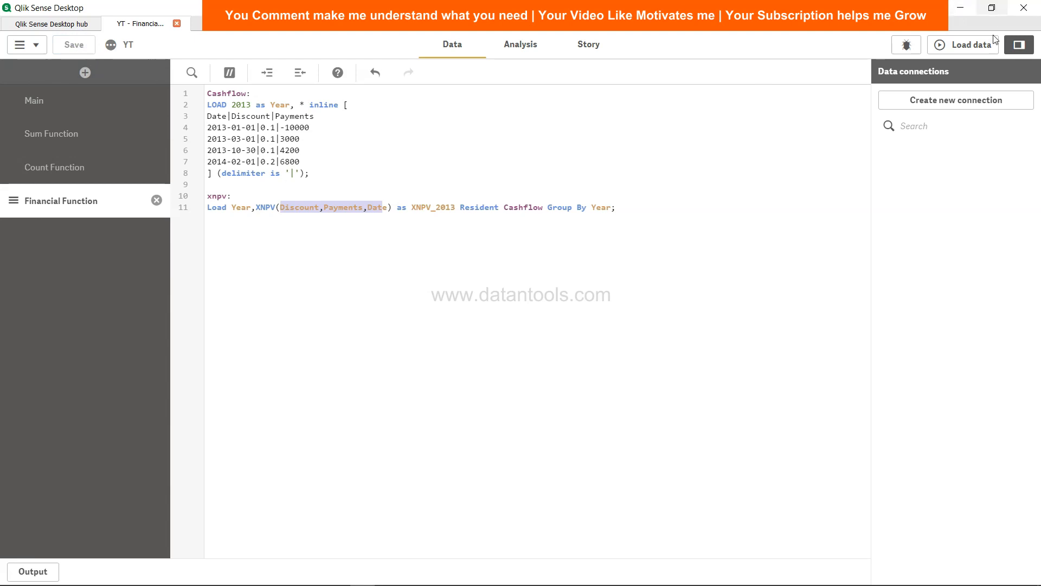
- Reload the data and dismiss the Invalid expression error report
click(969, 45)
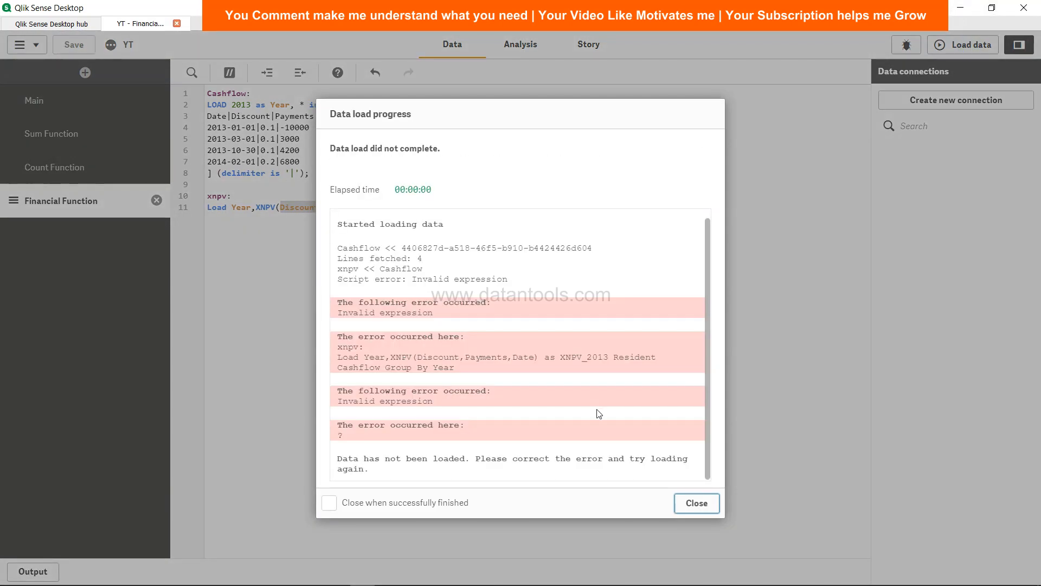
mouse_move(639, 473)
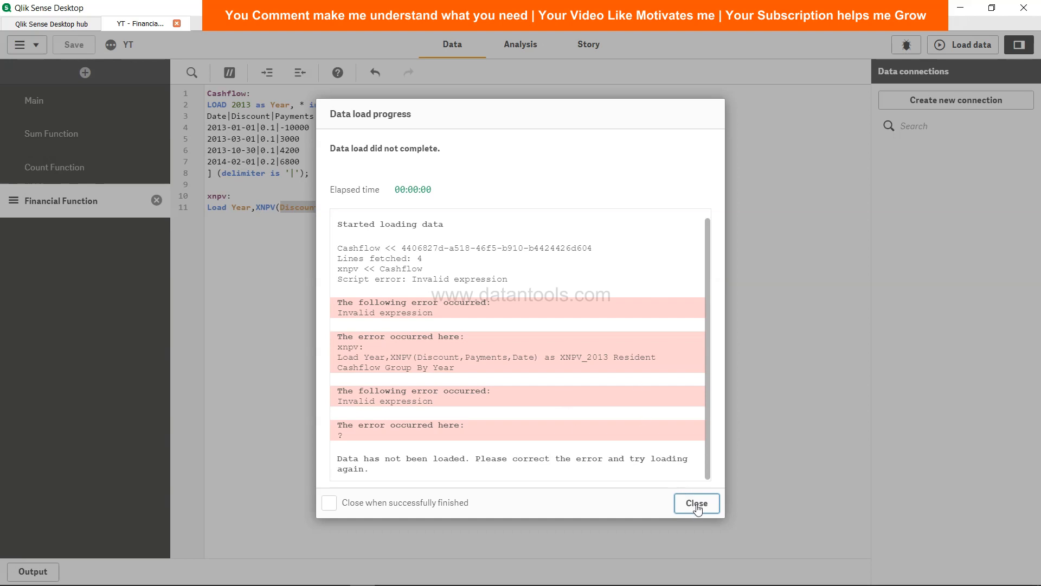
click(697, 503)
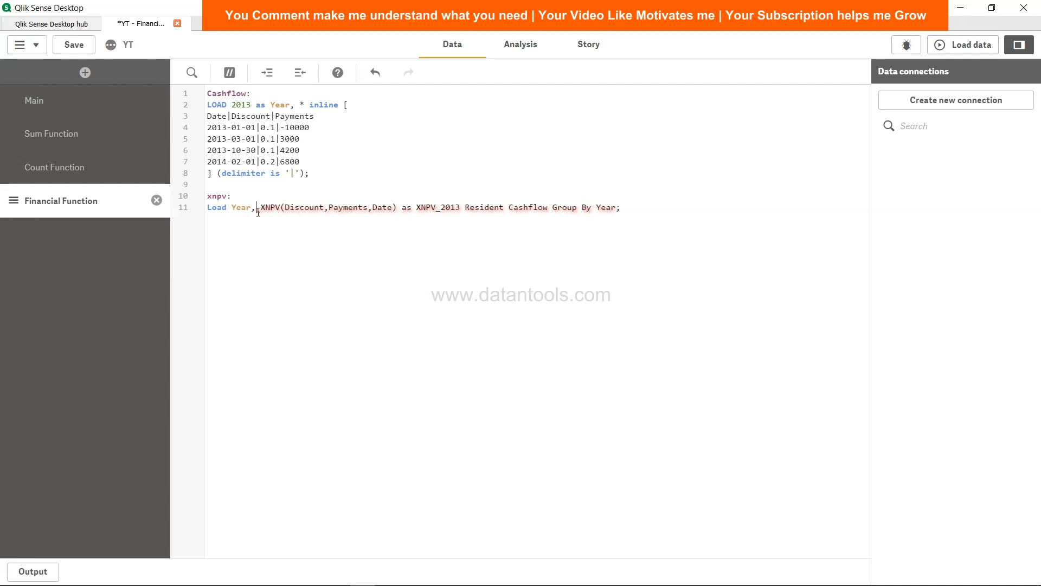
- Add Discount to the load fields and Group By clause, save, and reload
text(Discount)
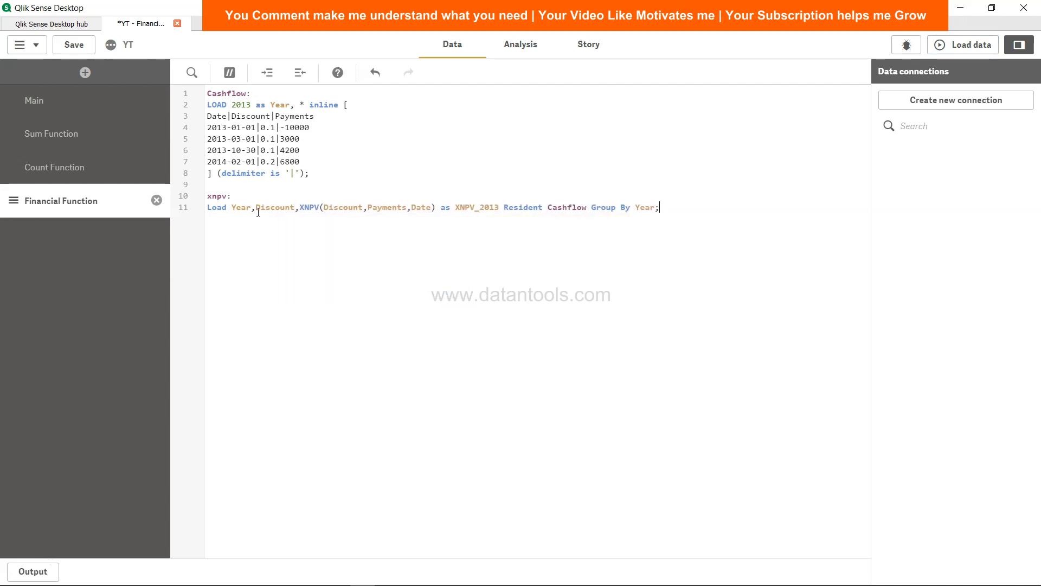
text(,Discount)
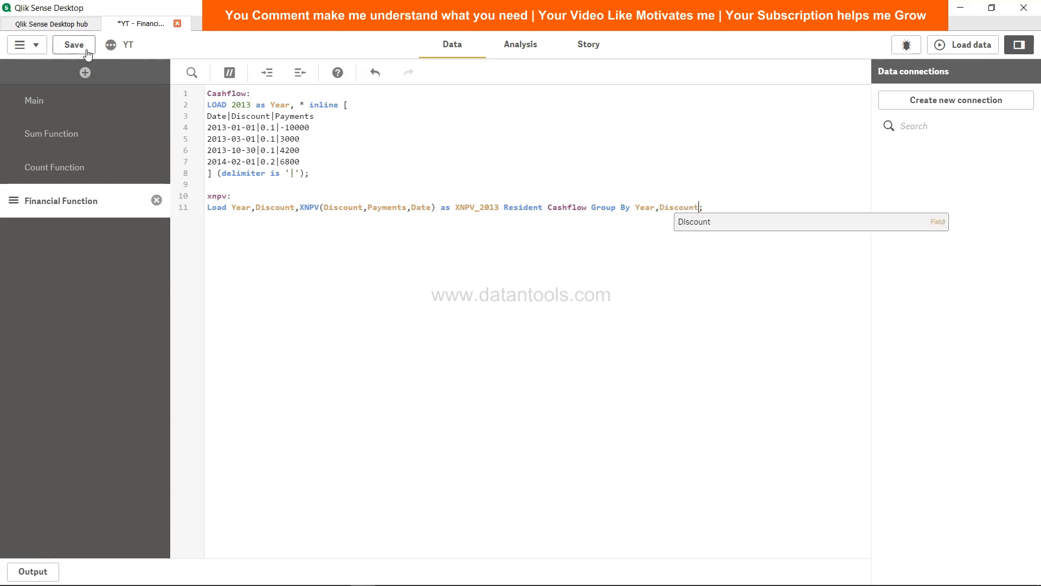
click(74, 45)
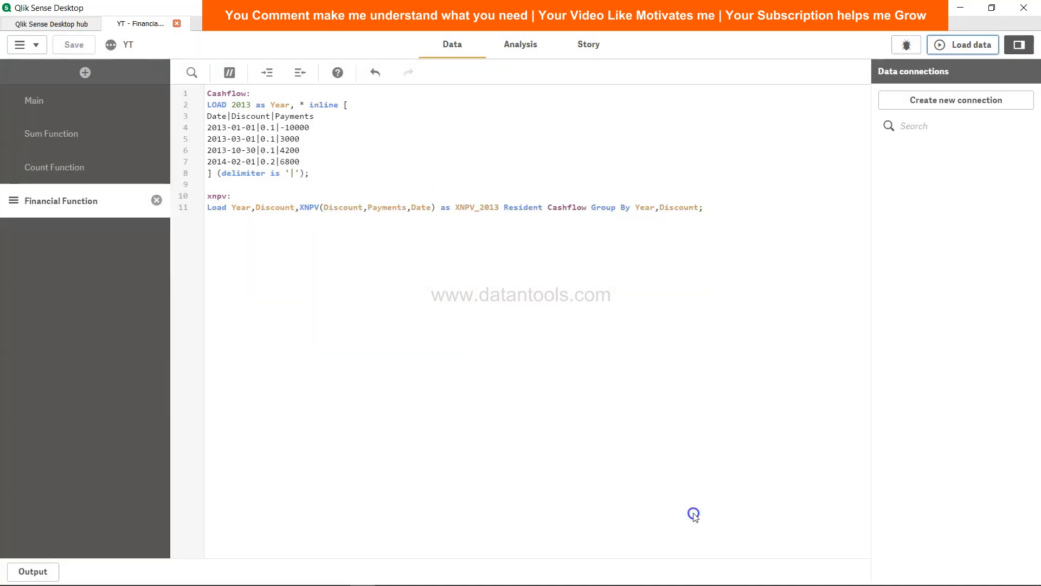
click(520, 44)
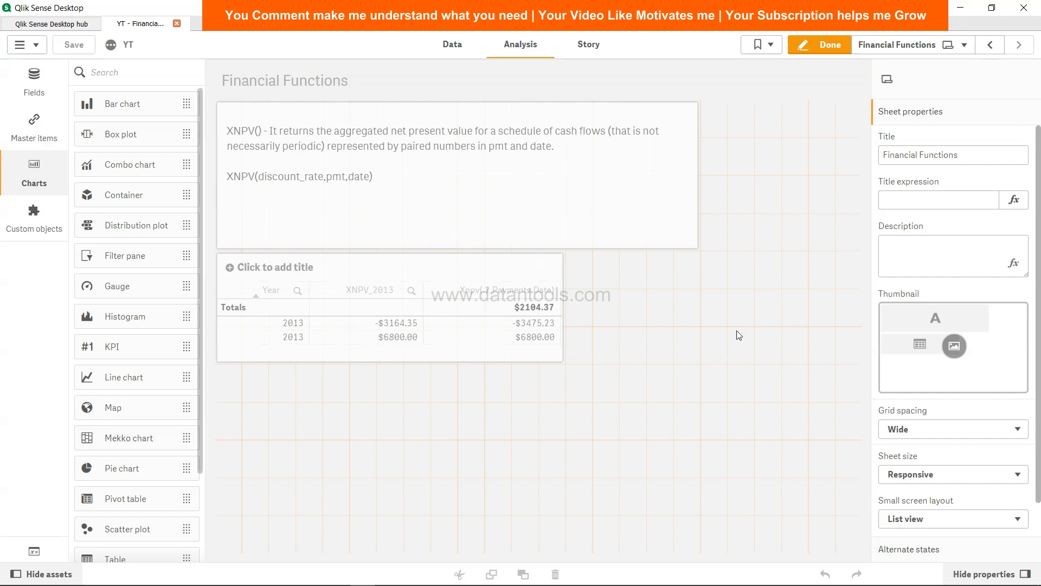
- Add a Discount column to the table and move it to right after Year
click(388, 312)
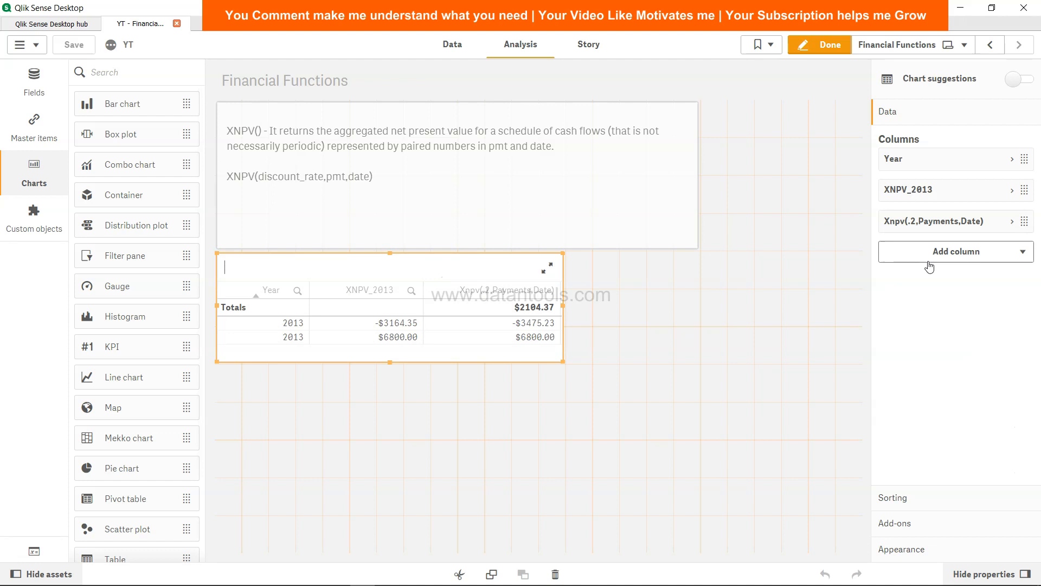
click(955, 251)
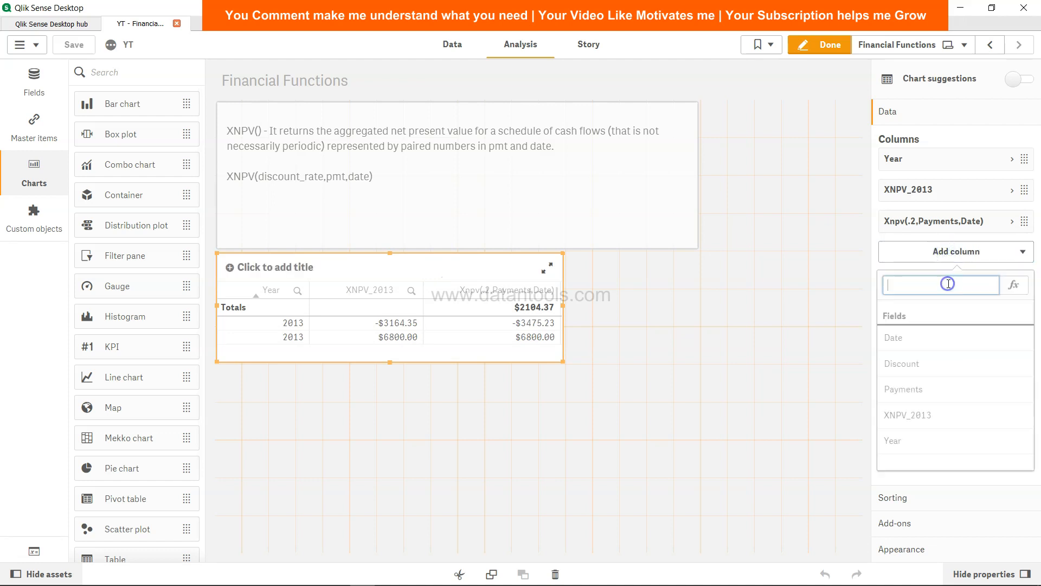
click(902, 363)
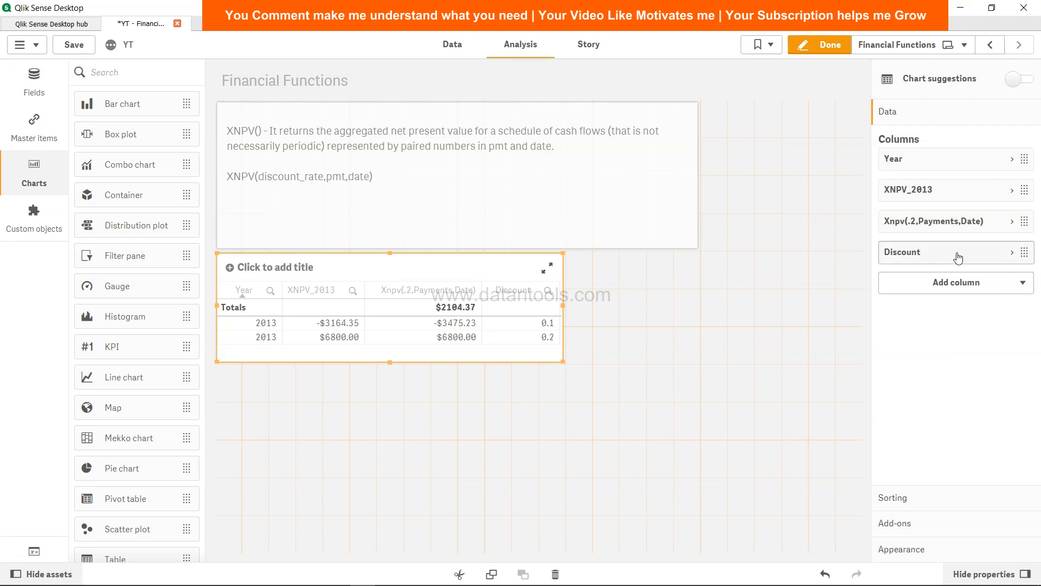
drag(956, 252, 956, 172)
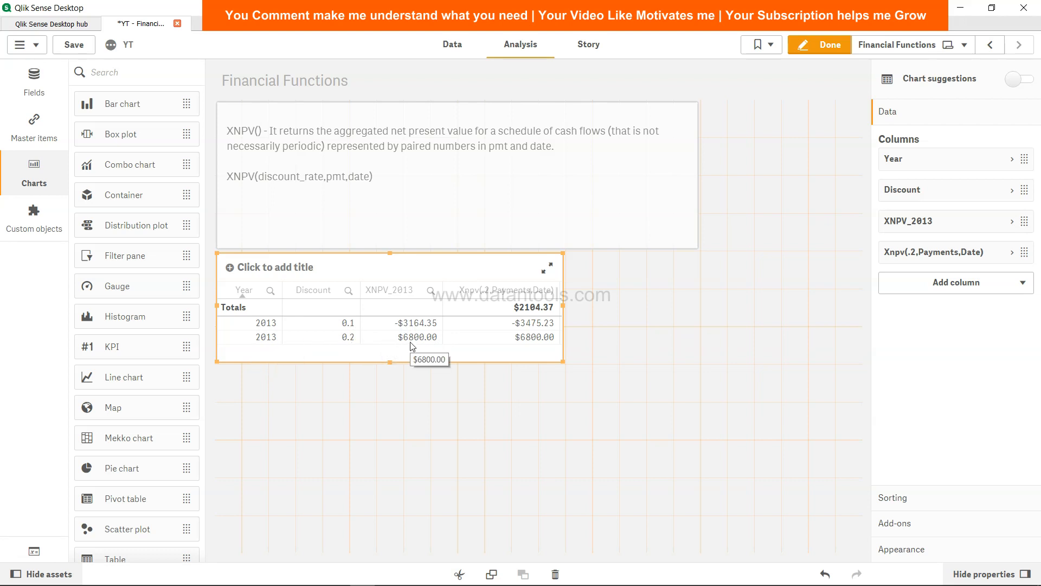
mouse_move(417, 358)
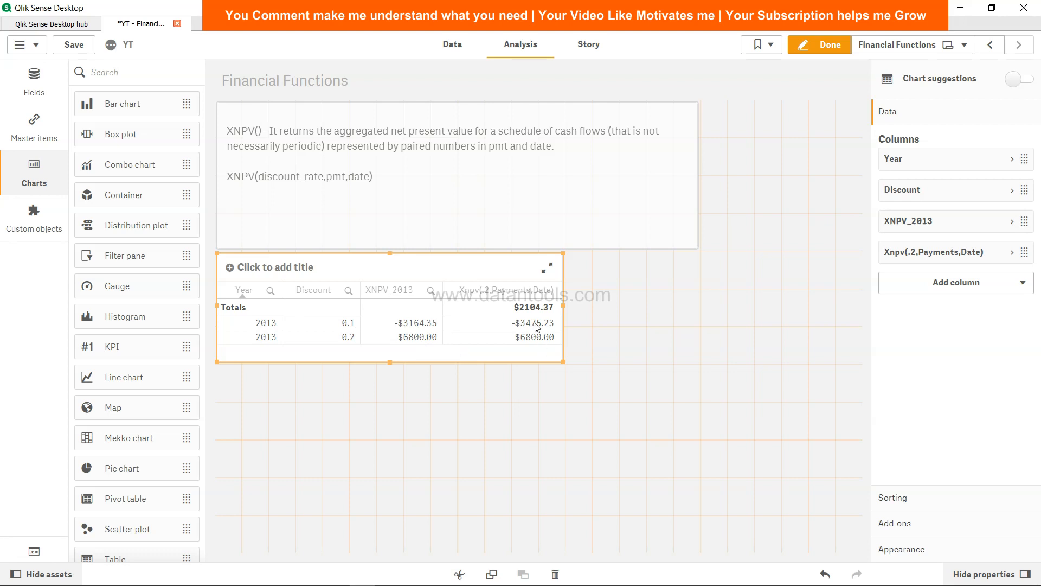
mouse_move(539, 334)
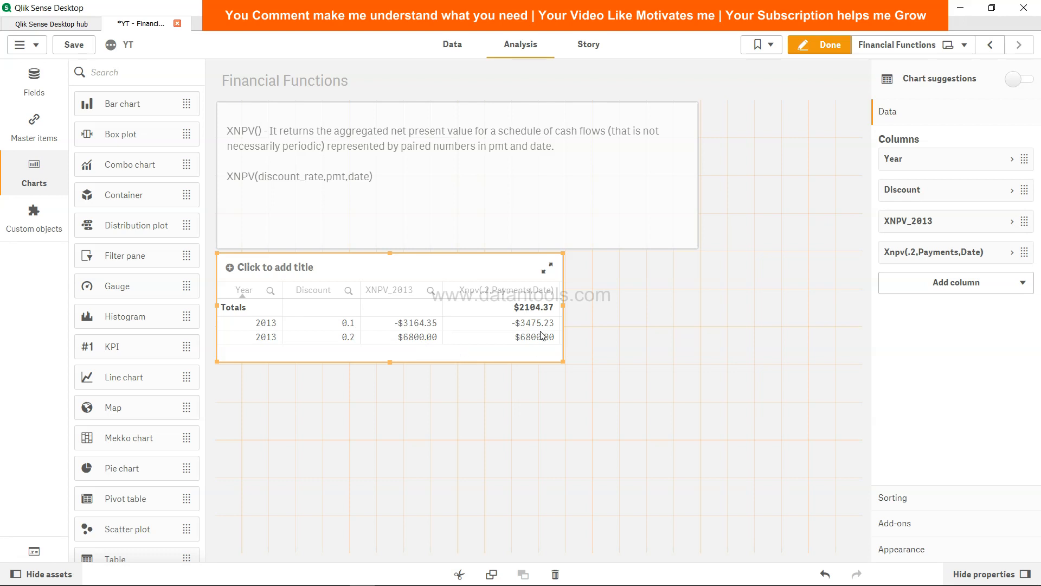
mouse_move(321, 333)
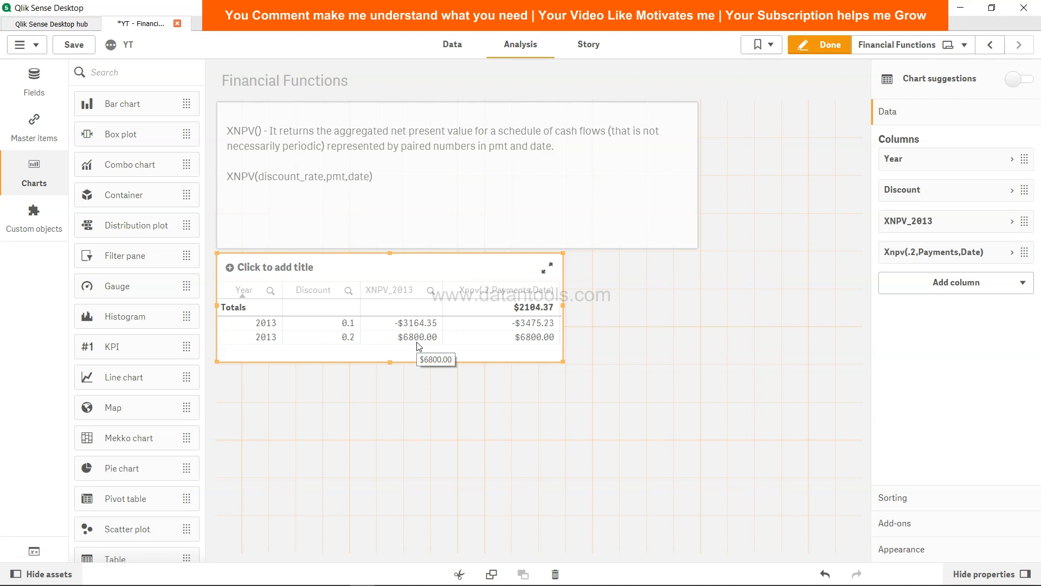
mouse_move(523, 328)
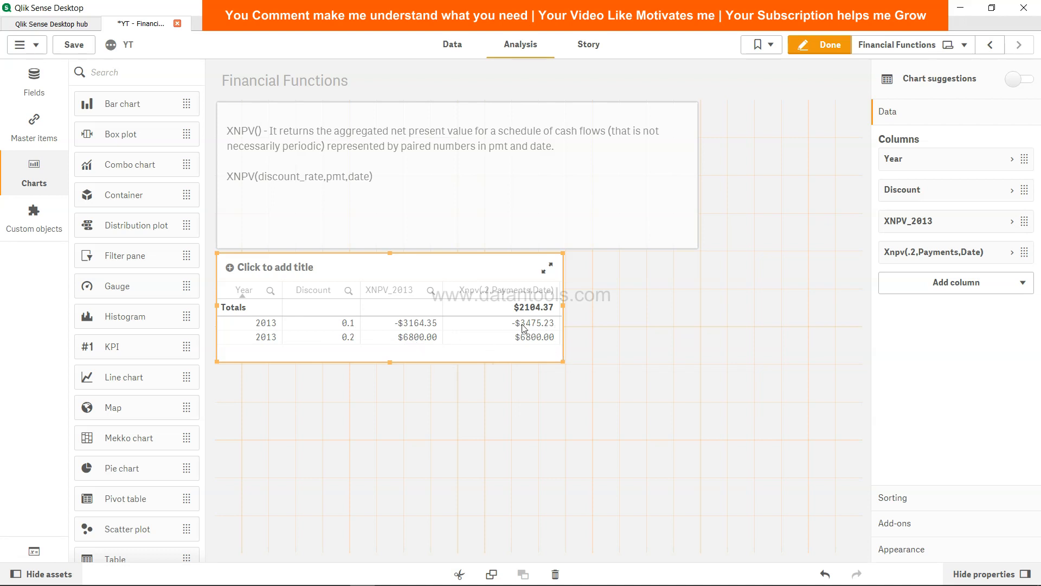
mouse_move(505, 330)
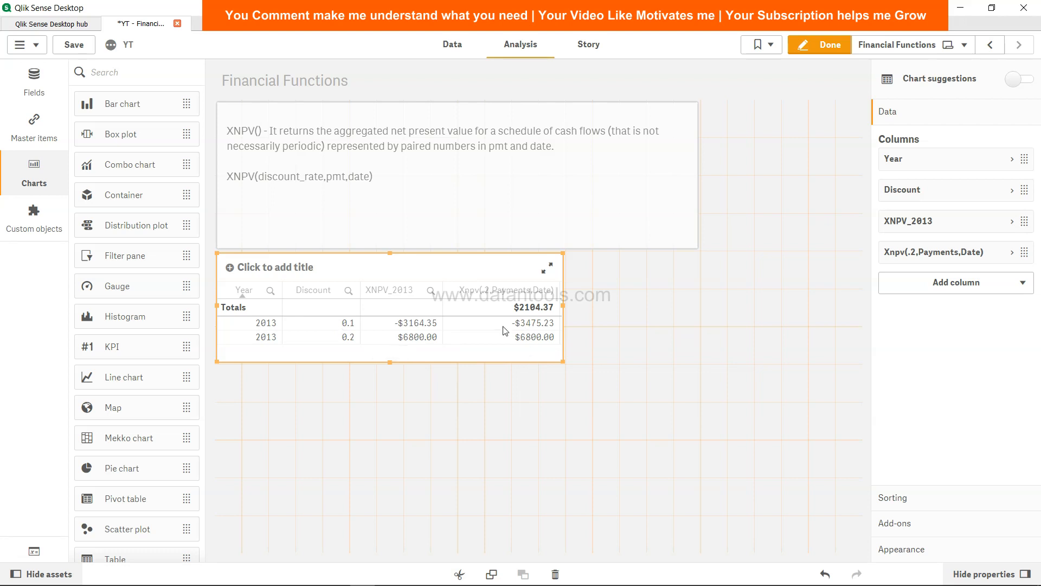
mouse_move(525, 337)
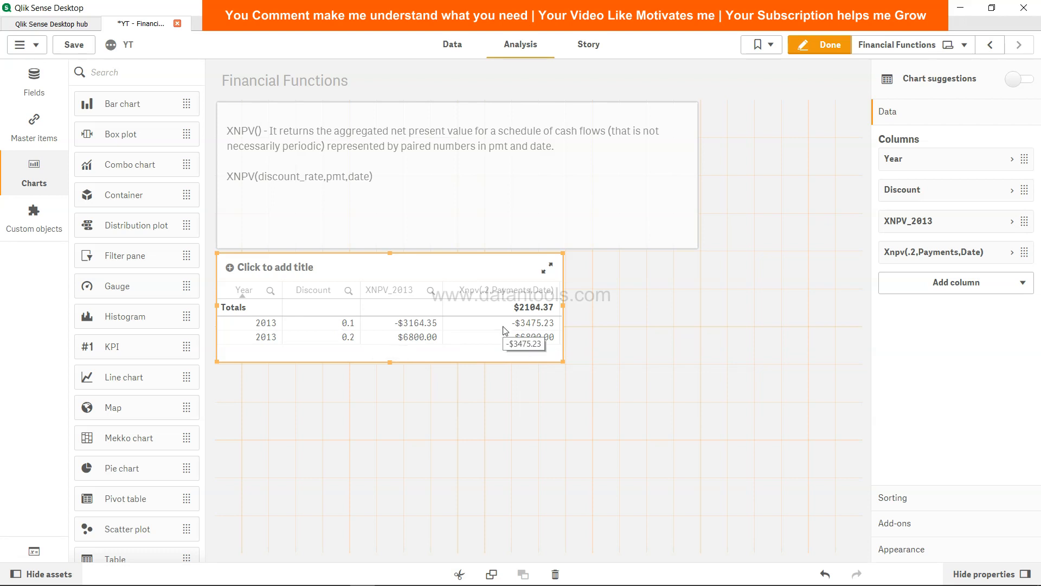